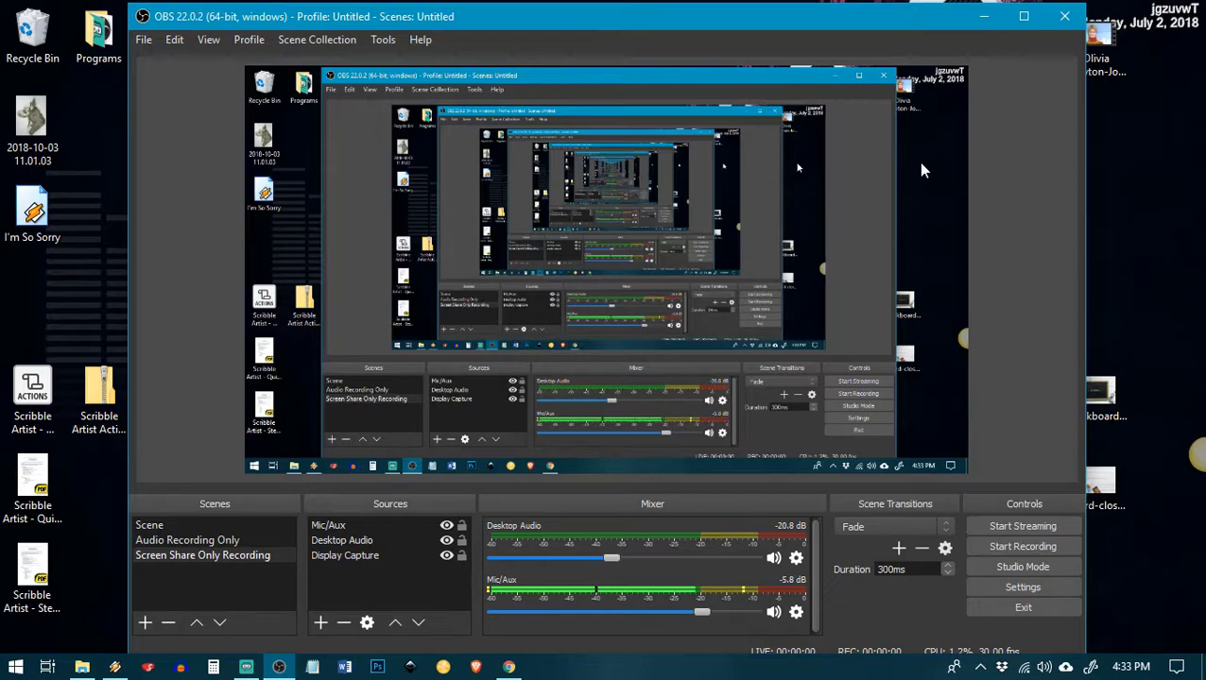
{"action": "mouse_move", "coordinate": [918, 159]}
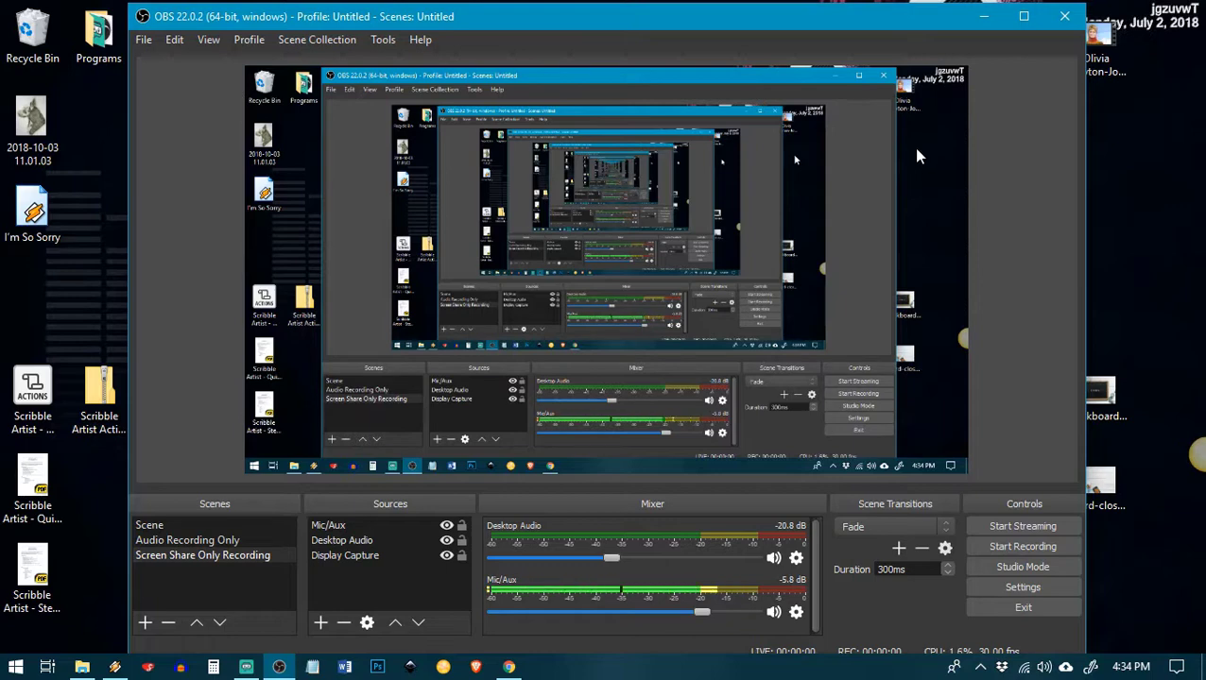
{"action": "mouse_move", "coordinate": [898, 136]}
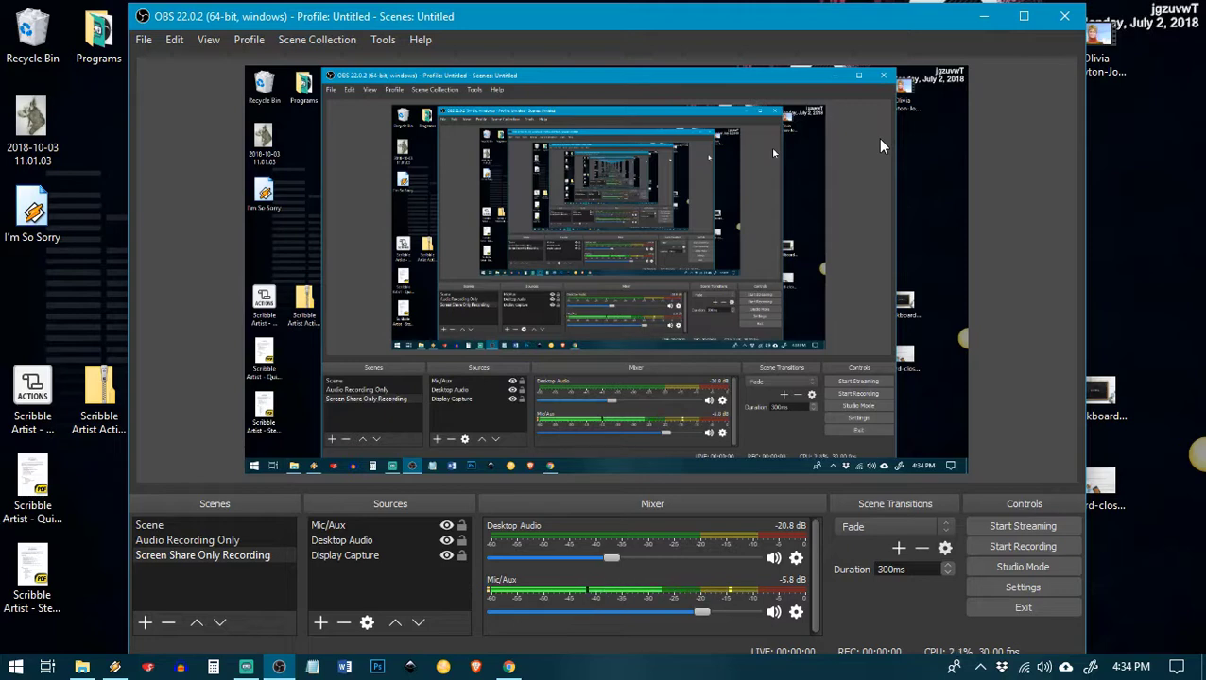
{"action": "mouse_move", "coordinate": [1002, 59]}
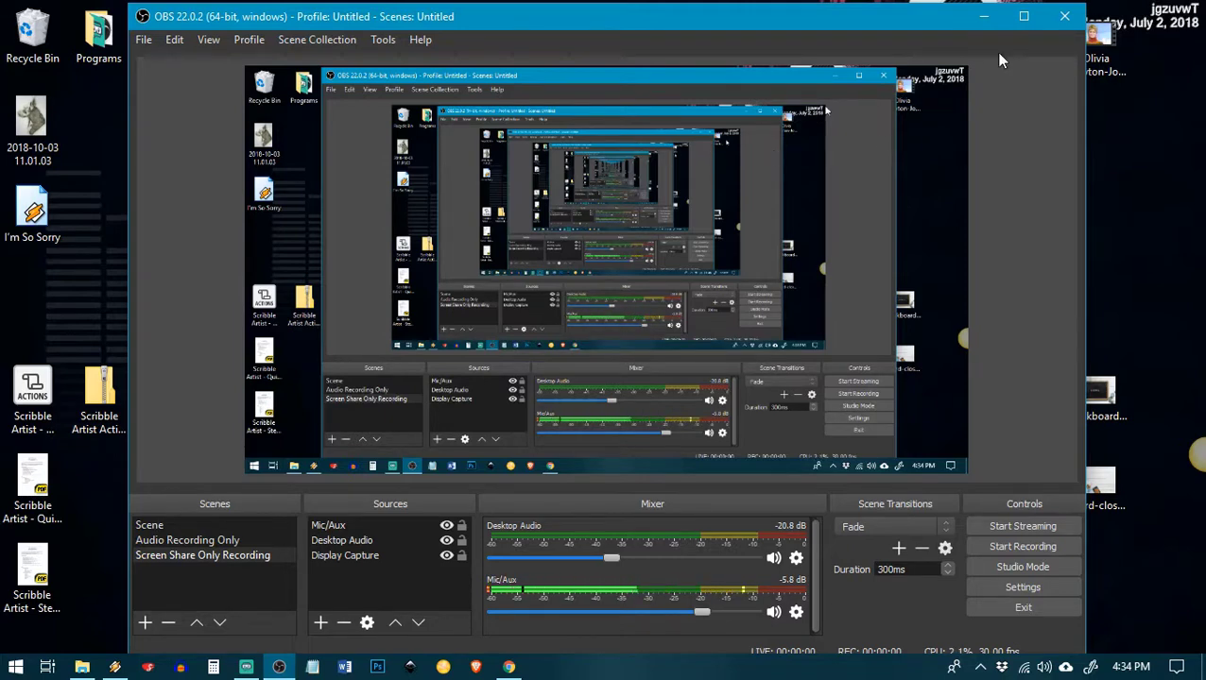
Maximize OBS and activate the Audio Recording Only scene, selecting its Desktop Audio source
{"action": "left_click", "coordinate": [1029, 17]}
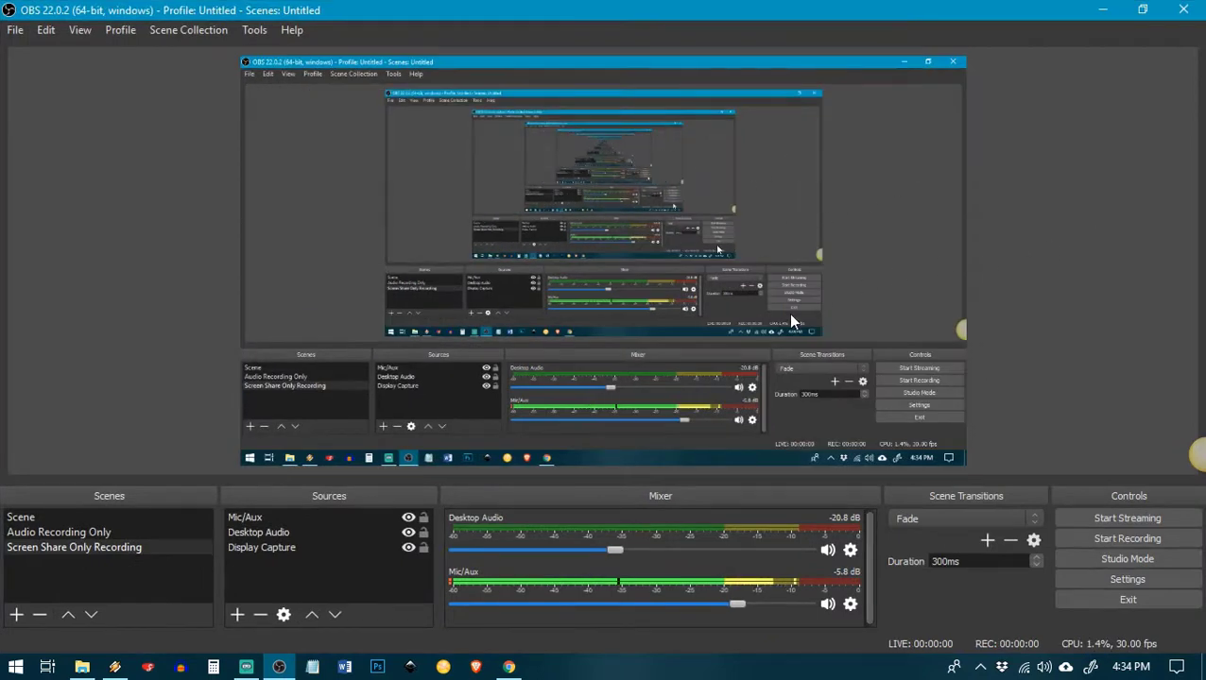
{"action": "mouse_move", "coordinate": [540, 229]}
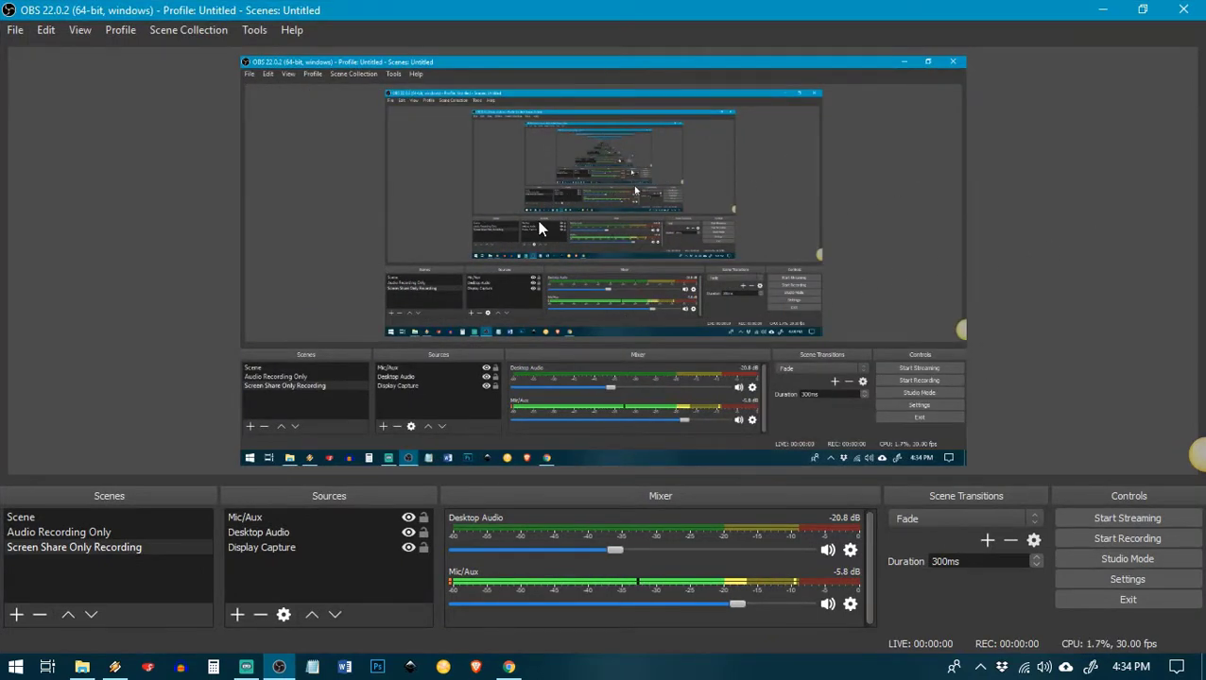
{"action": "left_click", "coordinate": [57, 533]}
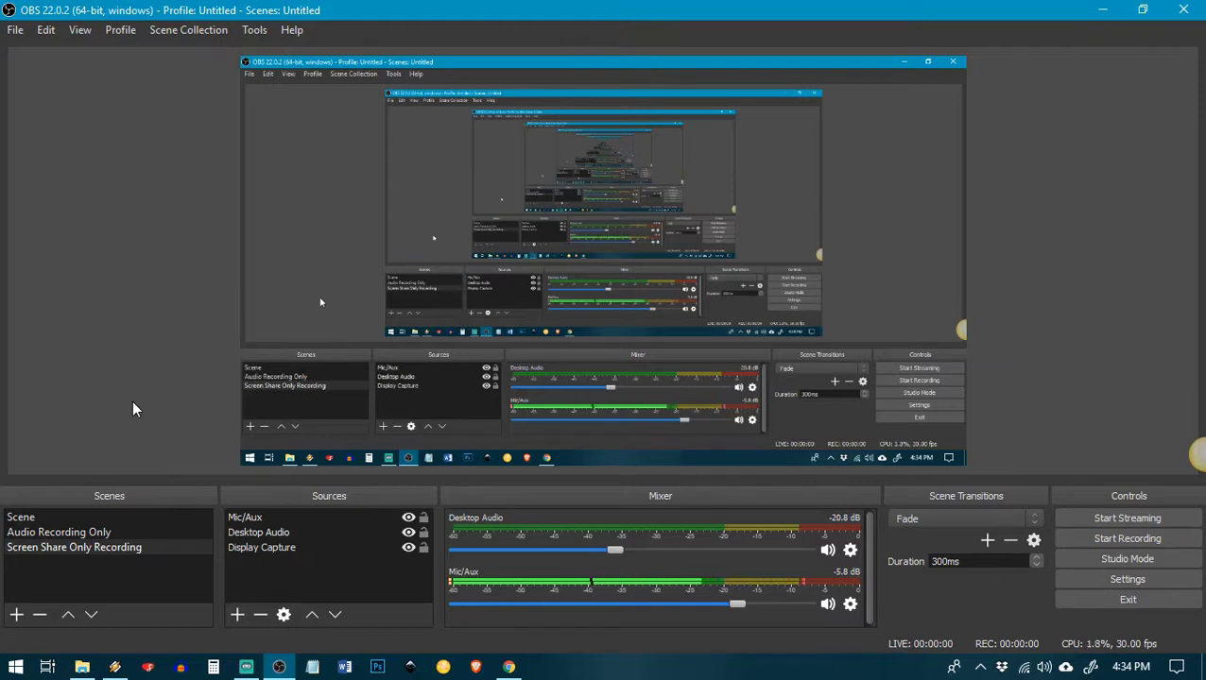
{"action": "mouse_move", "coordinate": [123, 474]}
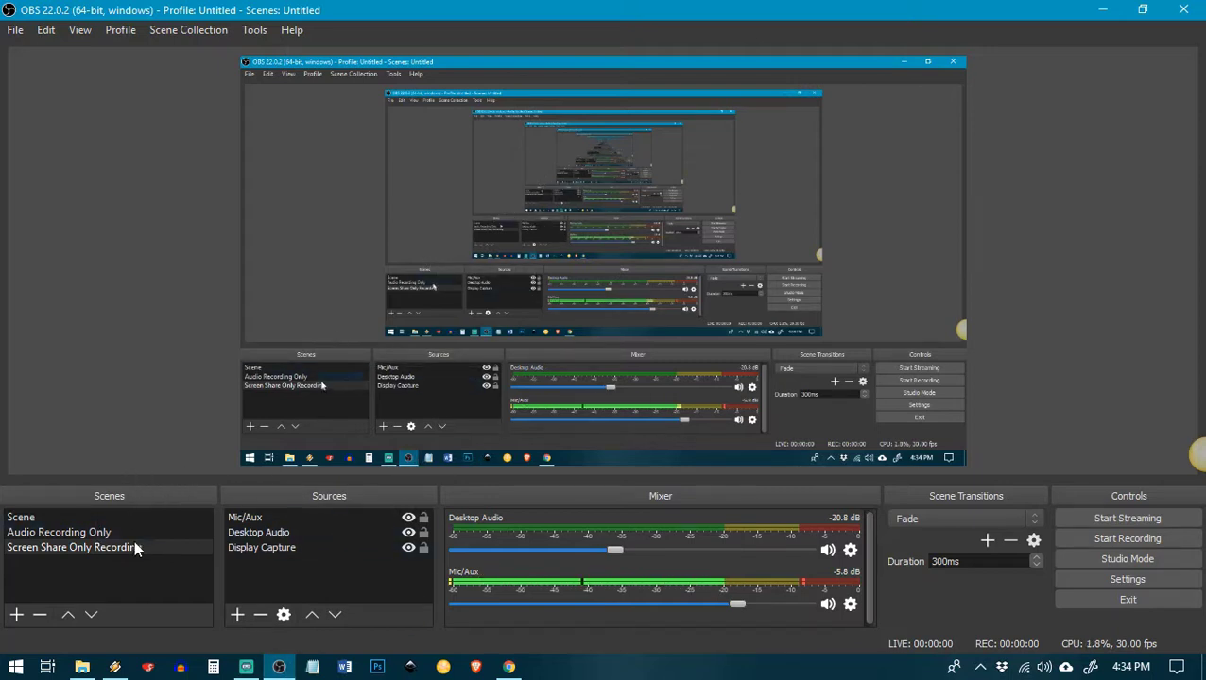
{"action": "left_click", "coordinate": [59, 533]}
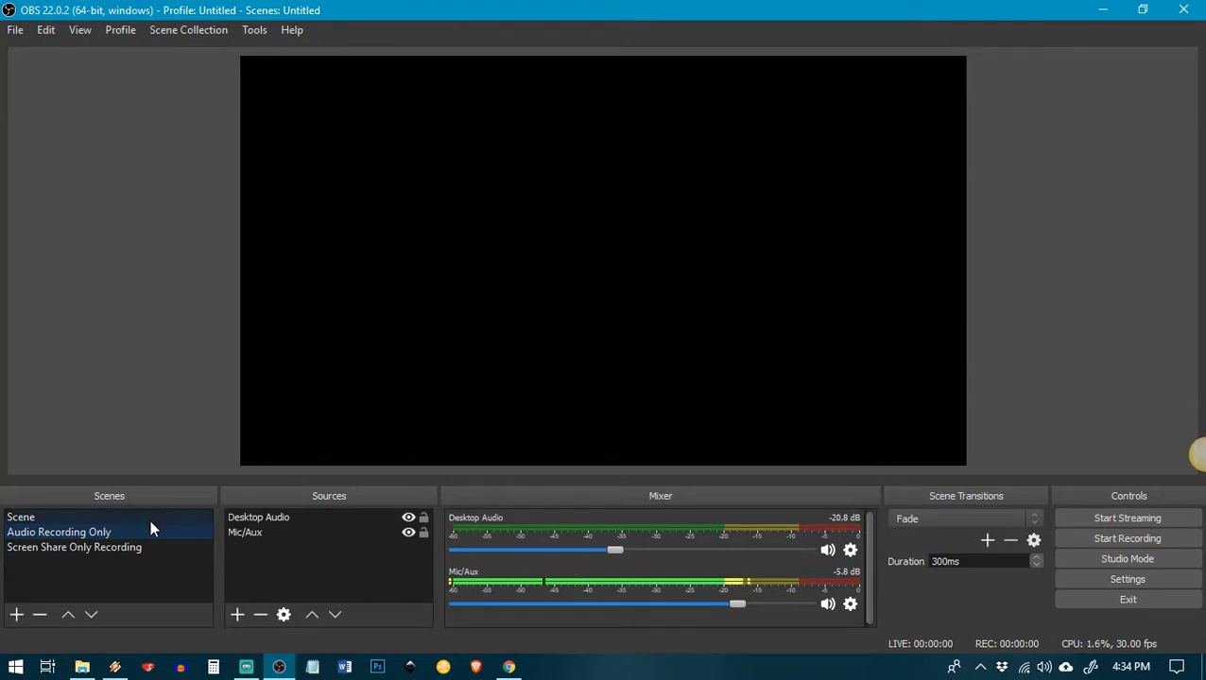
{"action": "left_click", "coordinate": [59, 533]}
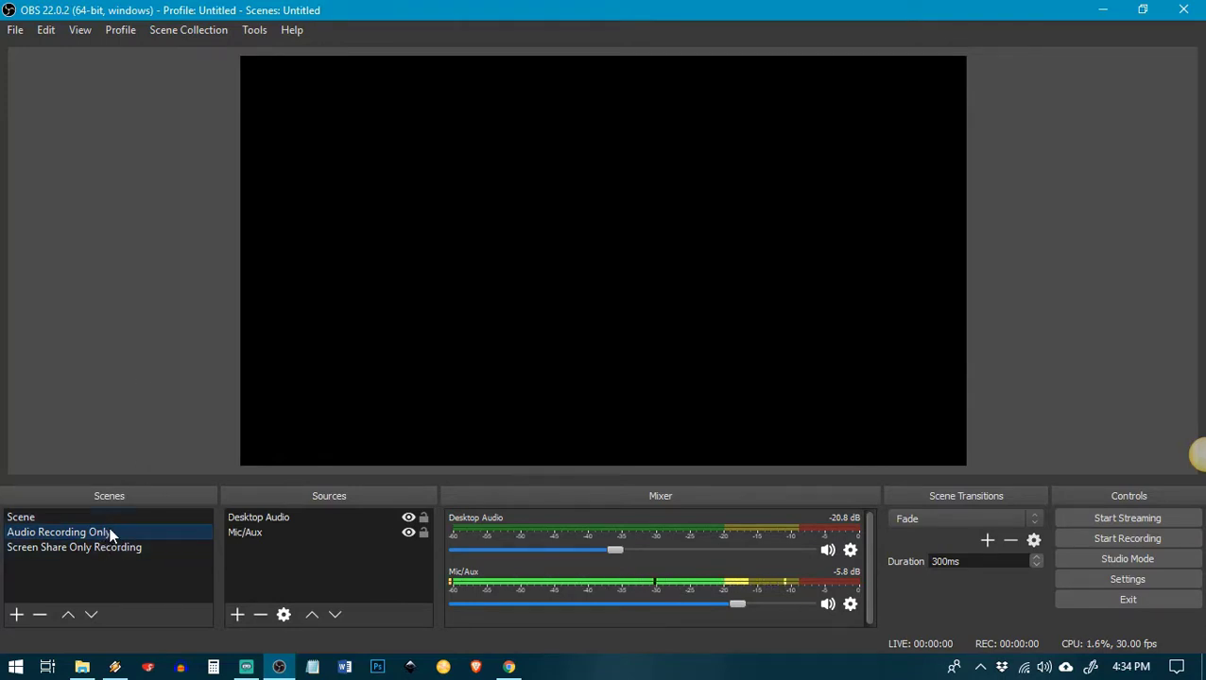
{"action": "mouse_move", "coordinate": [159, 506]}
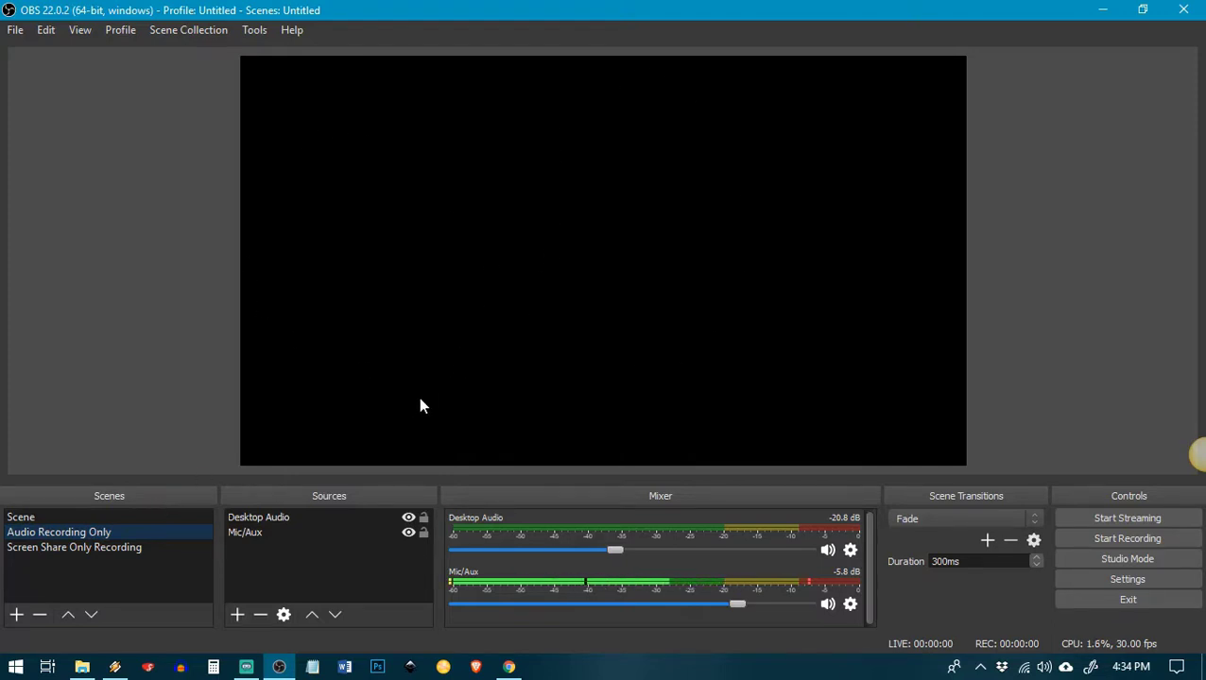
{"action": "left_click", "coordinate": [257, 518]}
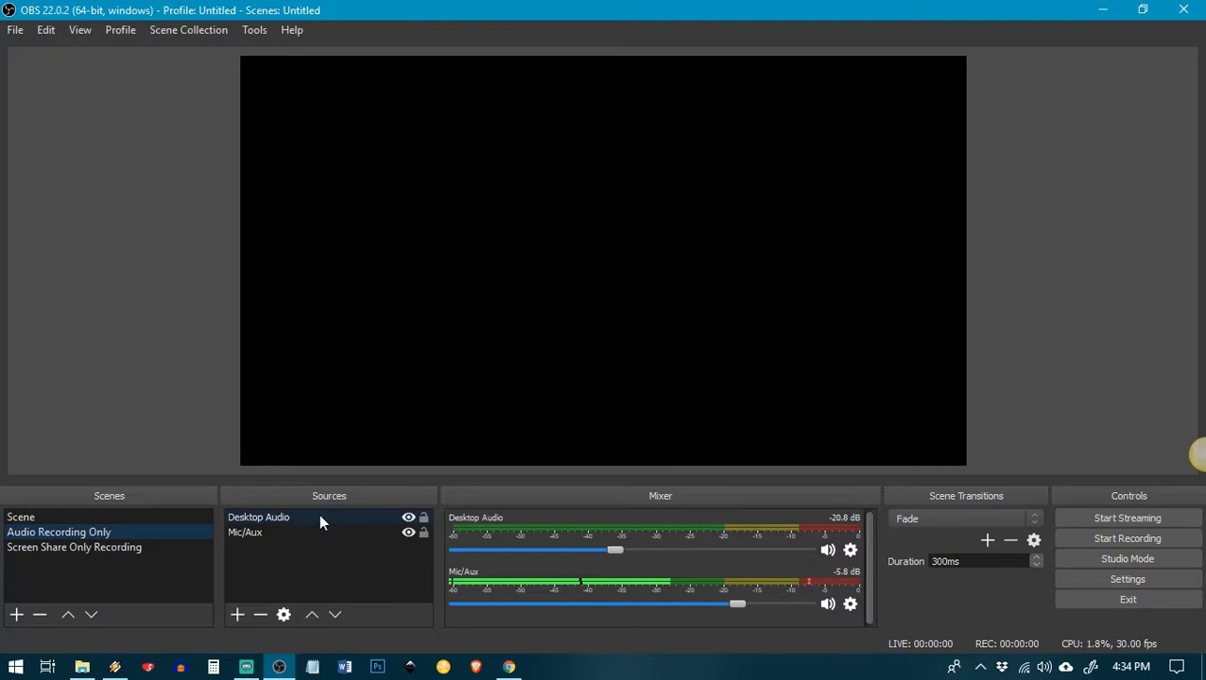
{"action": "mouse_move", "coordinate": [306, 537]}
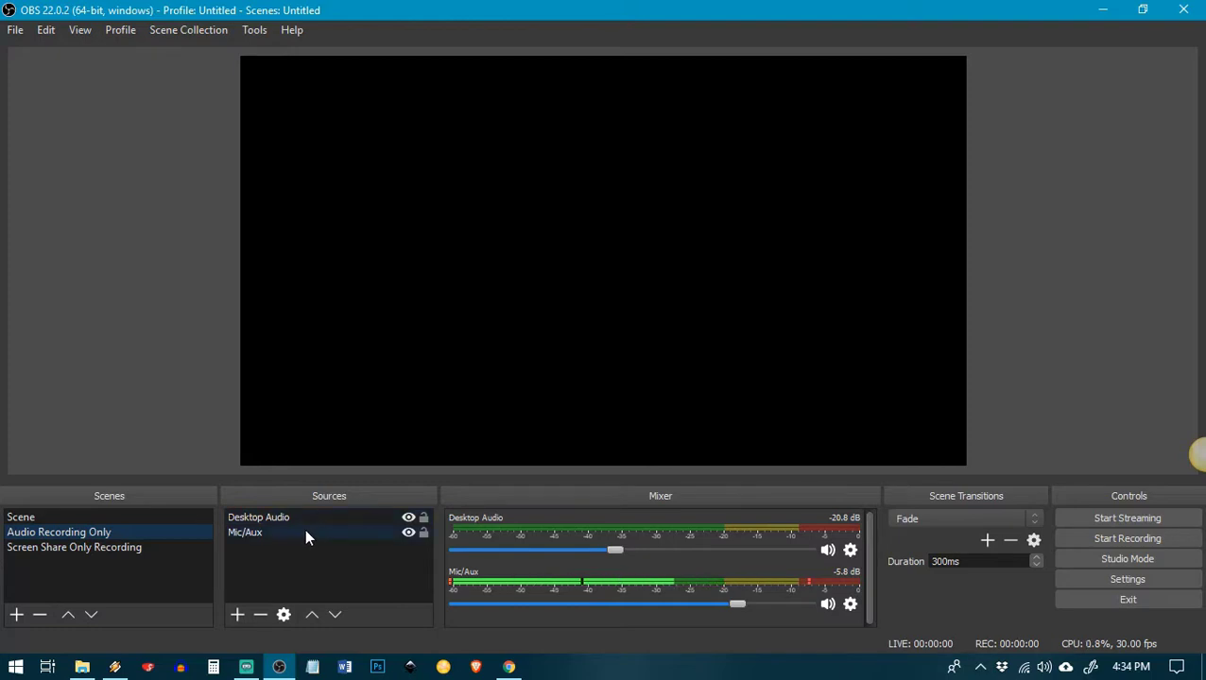
{"action": "mouse_move", "coordinate": [173, 597]}
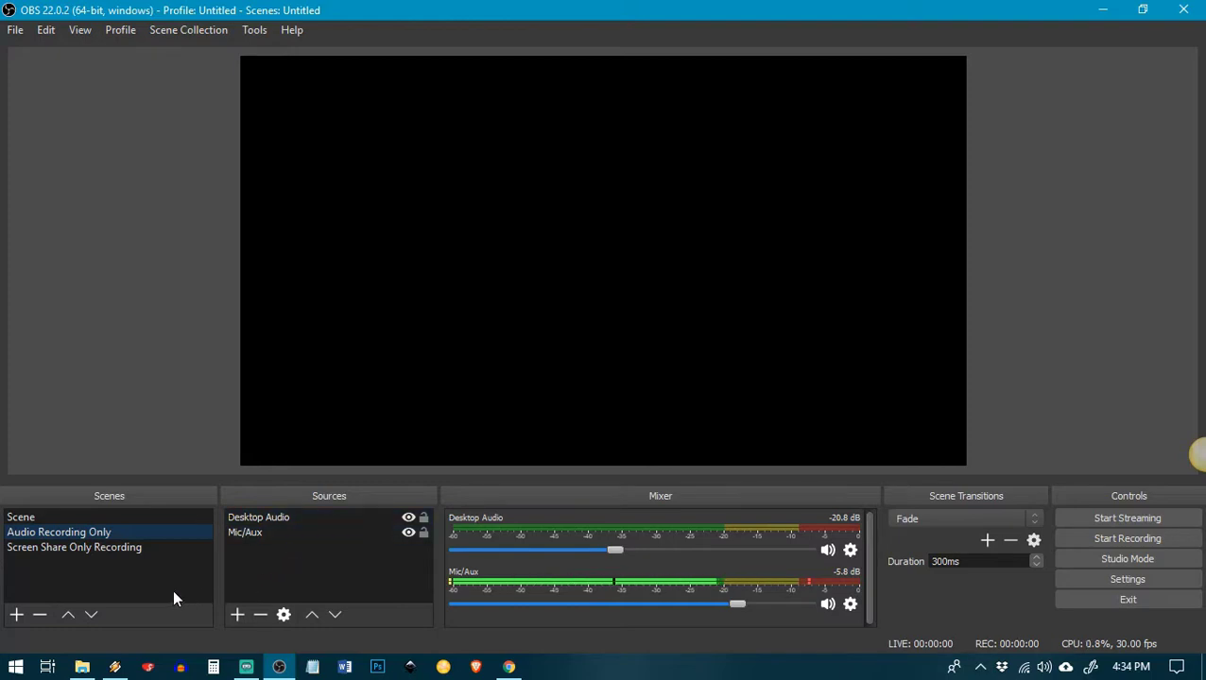
{"action": "mouse_move", "coordinate": [26, 627]}
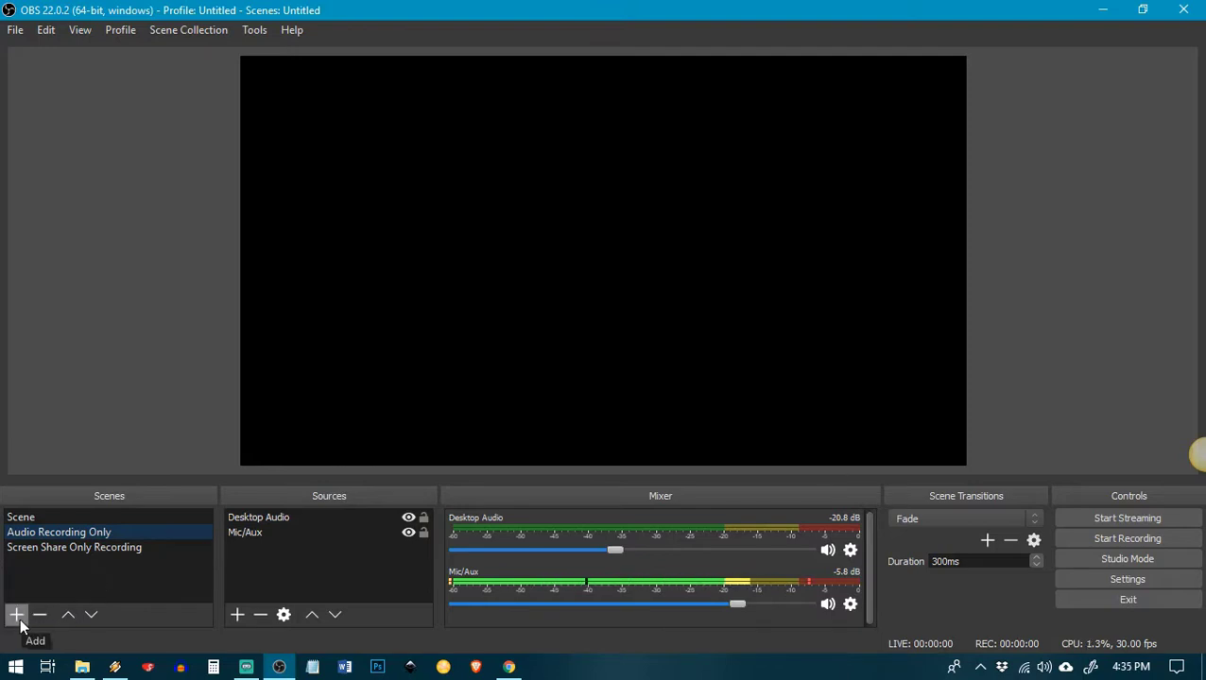
Add a new empty scene named 'Test' to the Scenes list
{"action": "left_click", "coordinate": [15, 614]}
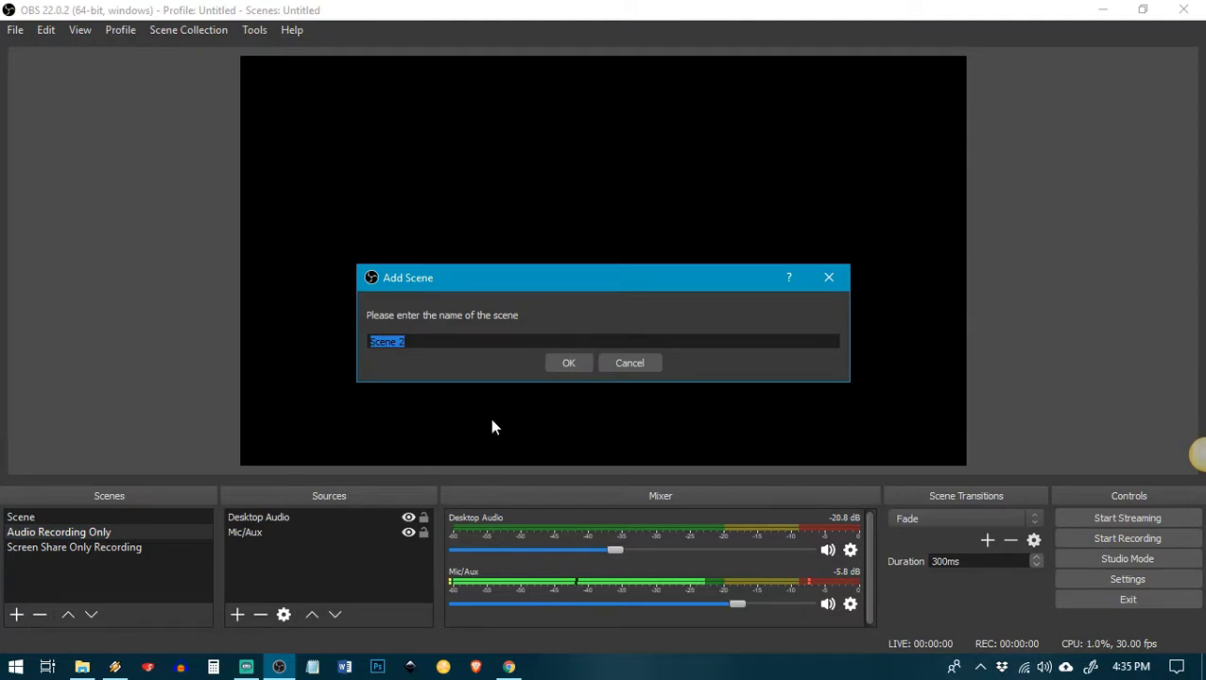
{"action": "type", "text": "Test"}
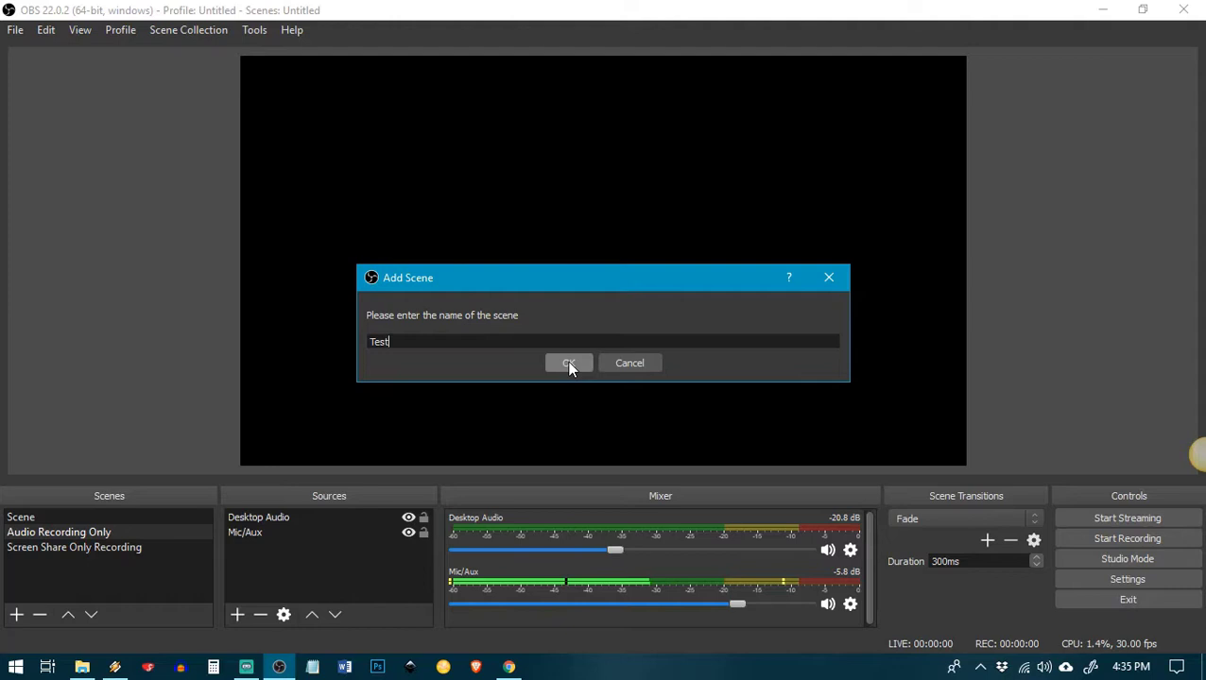
{"action": "left_click", "coordinate": [567, 363]}
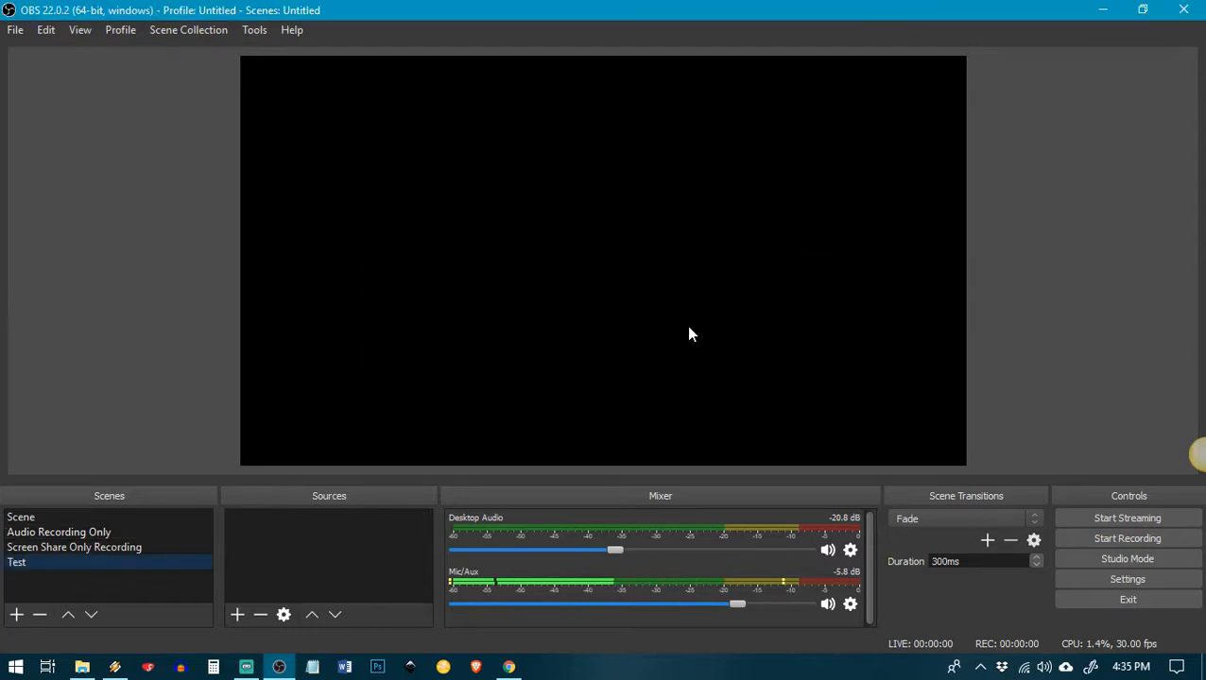
{"action": "mouse_move", "coordinate": [465, 304]}
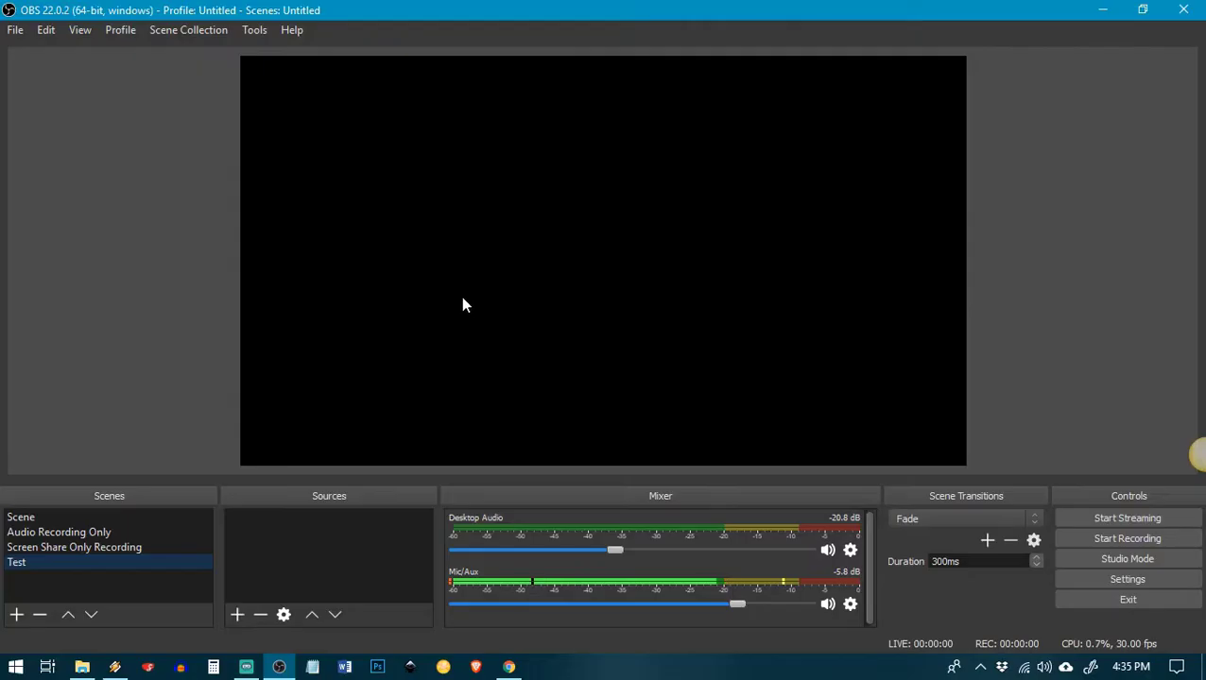
{"action": "mouse_move", "coordinate": [567, 427]}
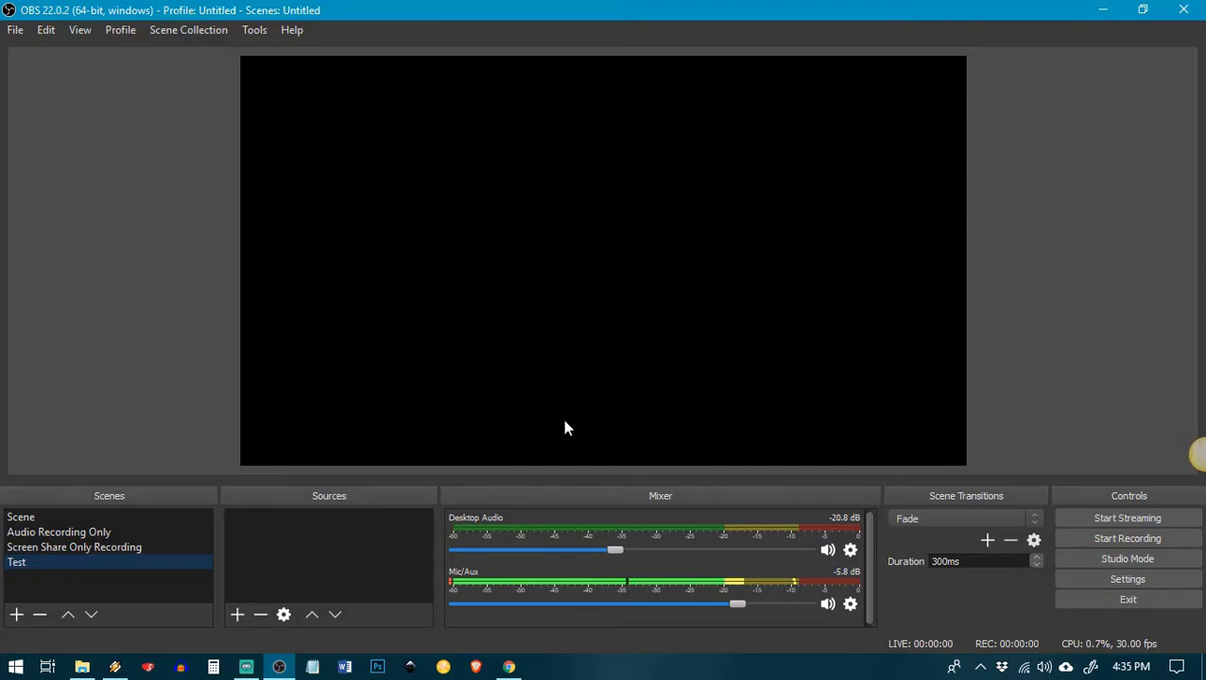
{"action": "mouse_move", "coordinate": [348, 537]}
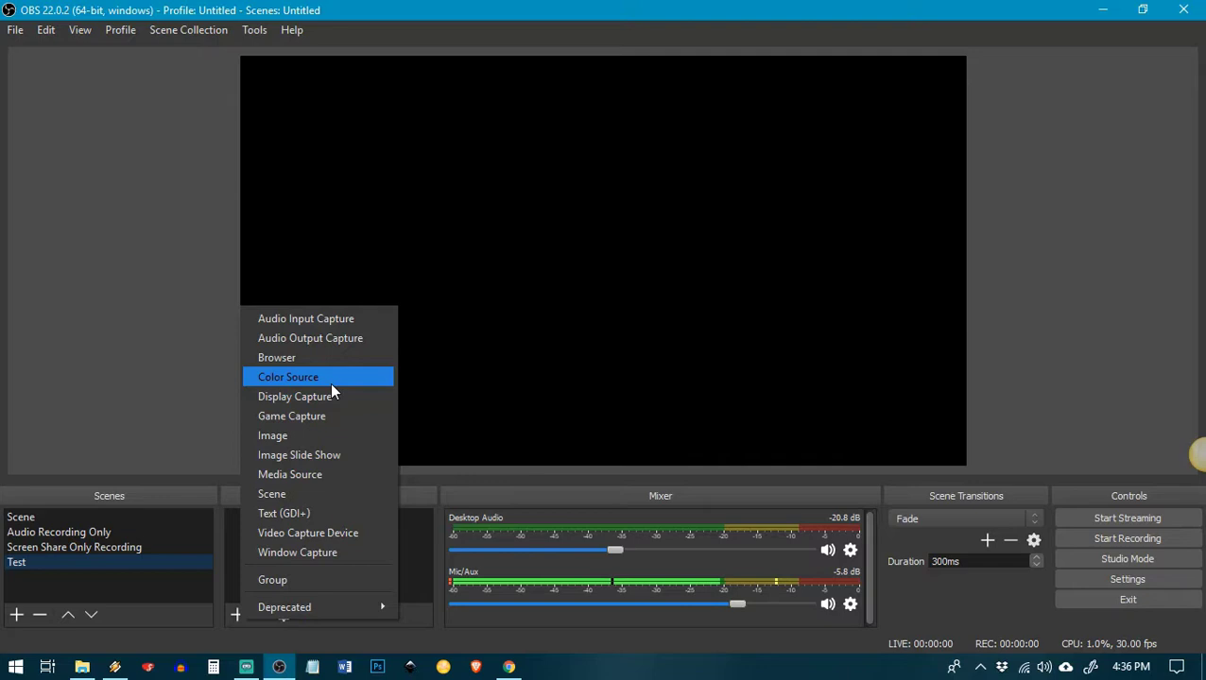
{"action": "mouse_move", "coordinate": [467, 416]}
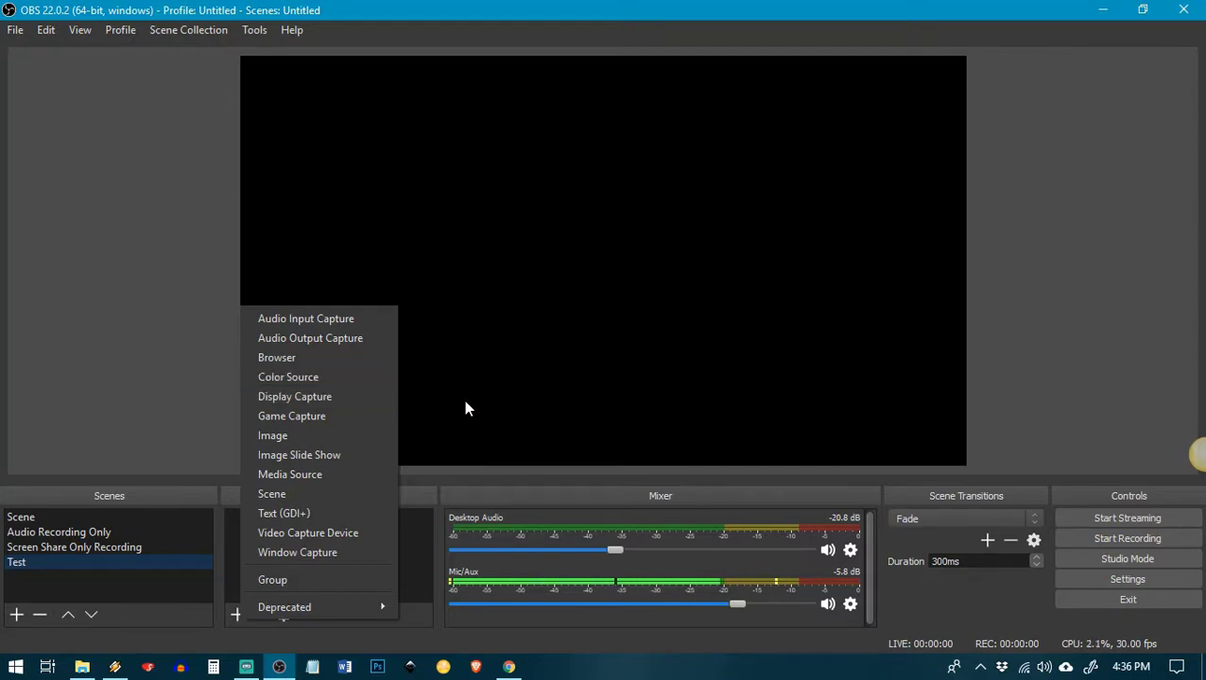
{"action": "mouse_move", "coordinate": [543, 395]}
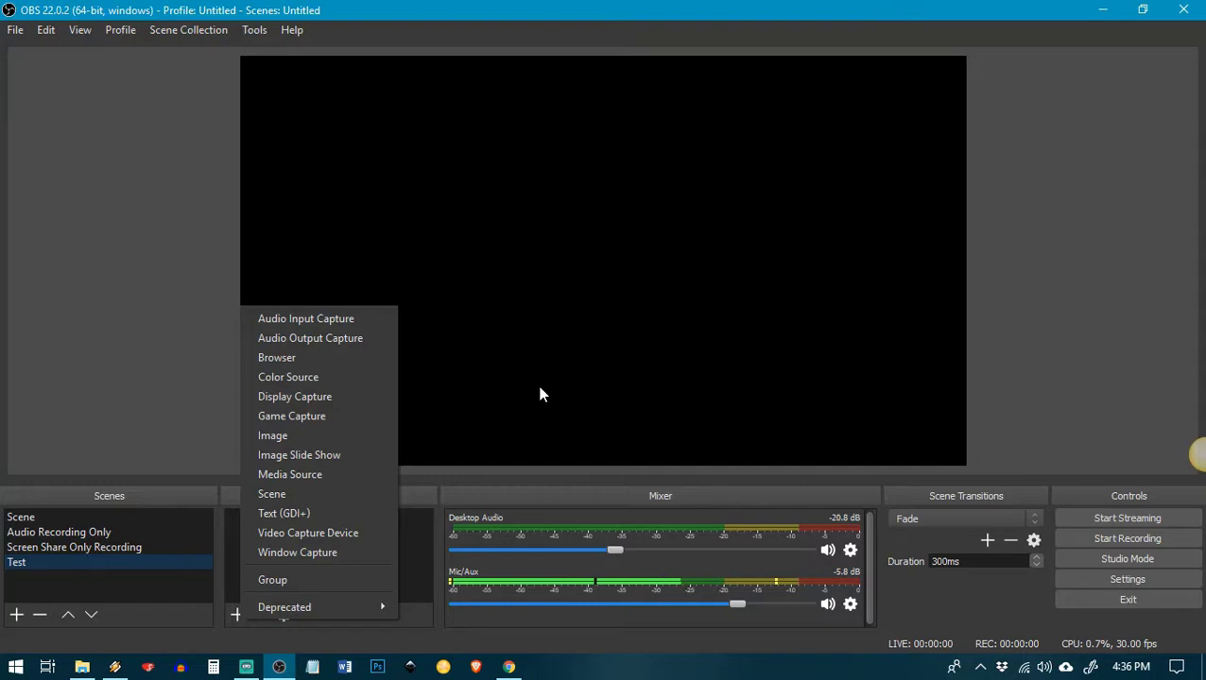
{"action": "mouse_move", "coordinate": [522, 420]}
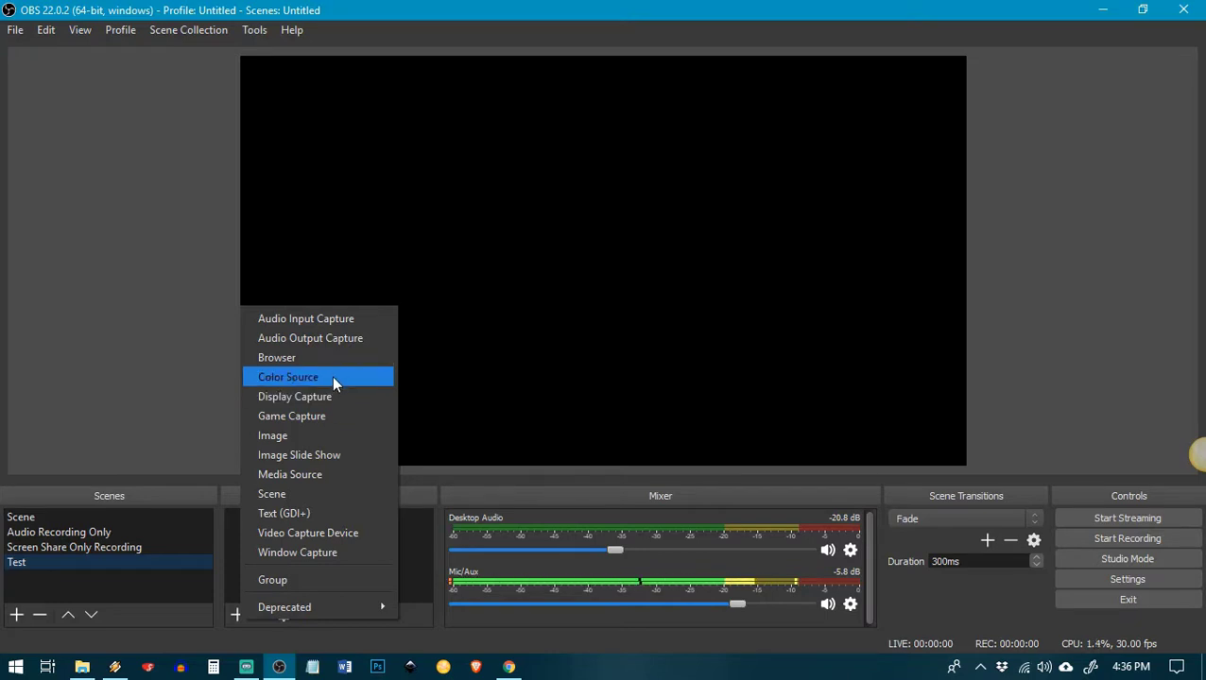
{"action": "mouse_move", "coordinate": [323, 317]}
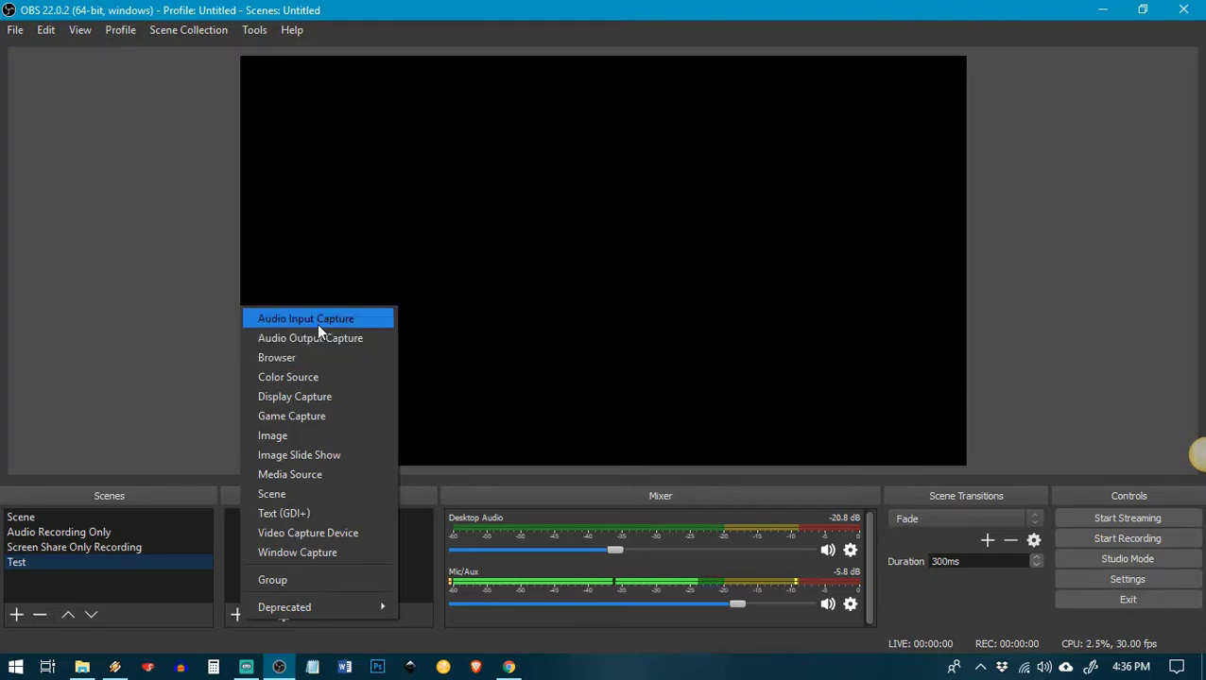
Add the existing Mic/Aux audio input as the Test scene's first source
{"action": "left_click", "coordinate": [306, 317]}
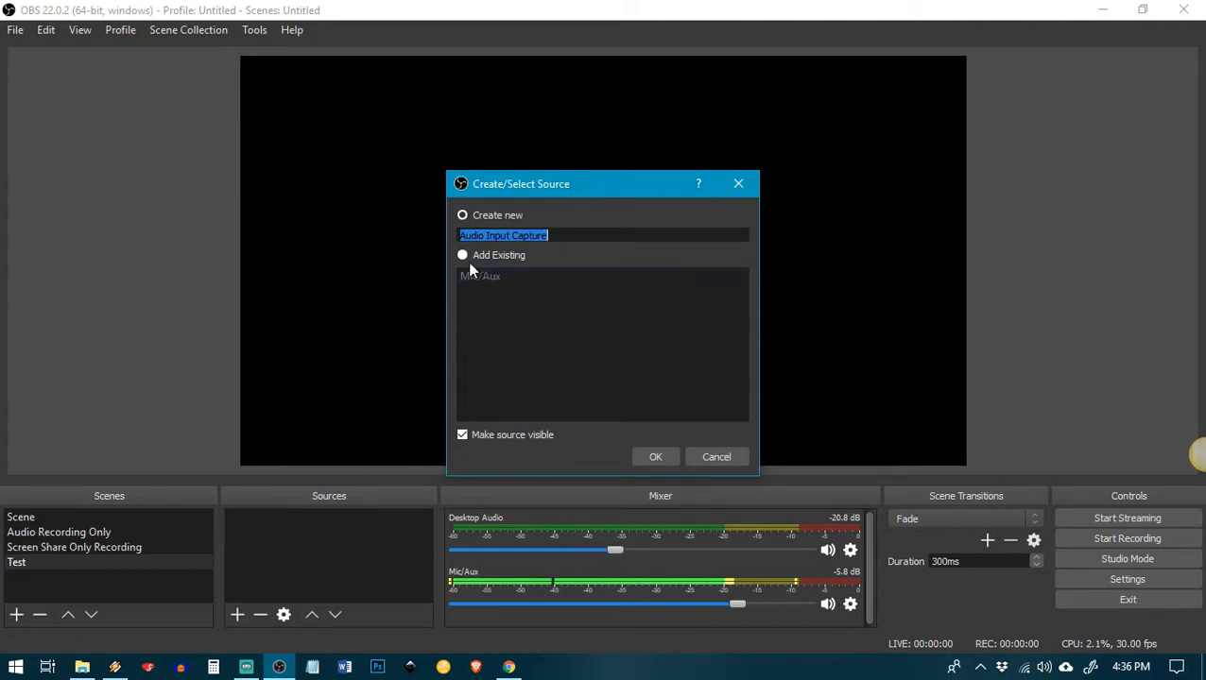
{"action": "left_click", "coordinate": [461, 256]}
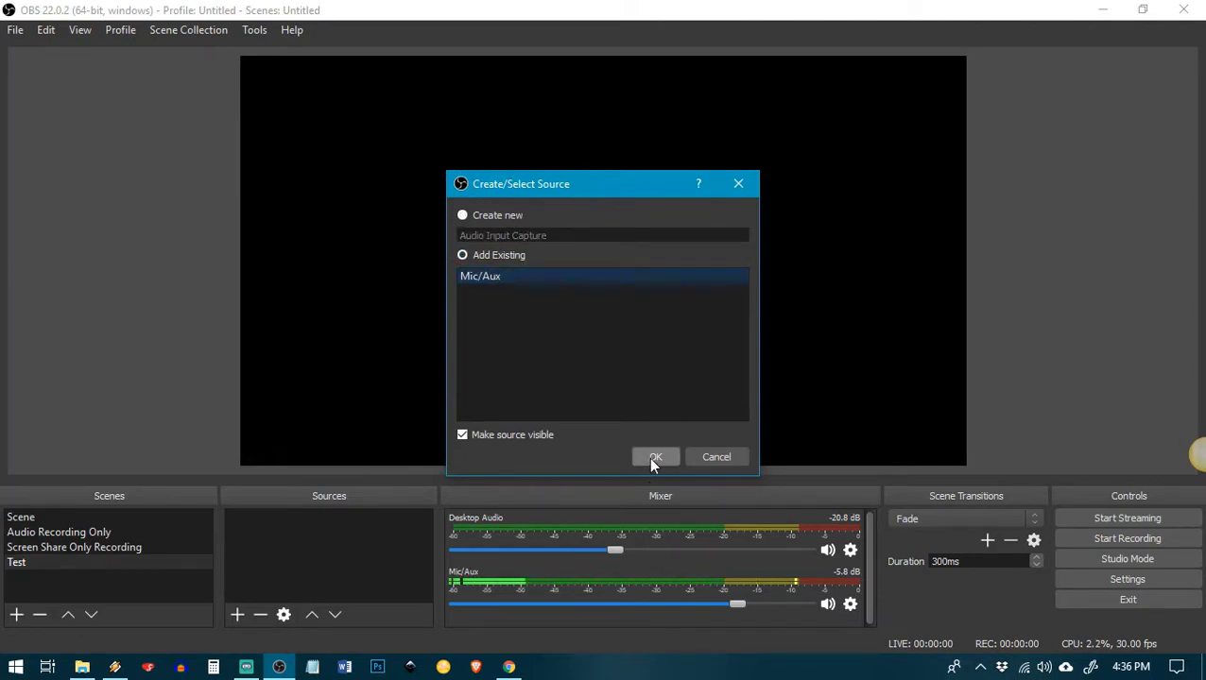
{"action": "left_click", "coordinate": [461, 255]}
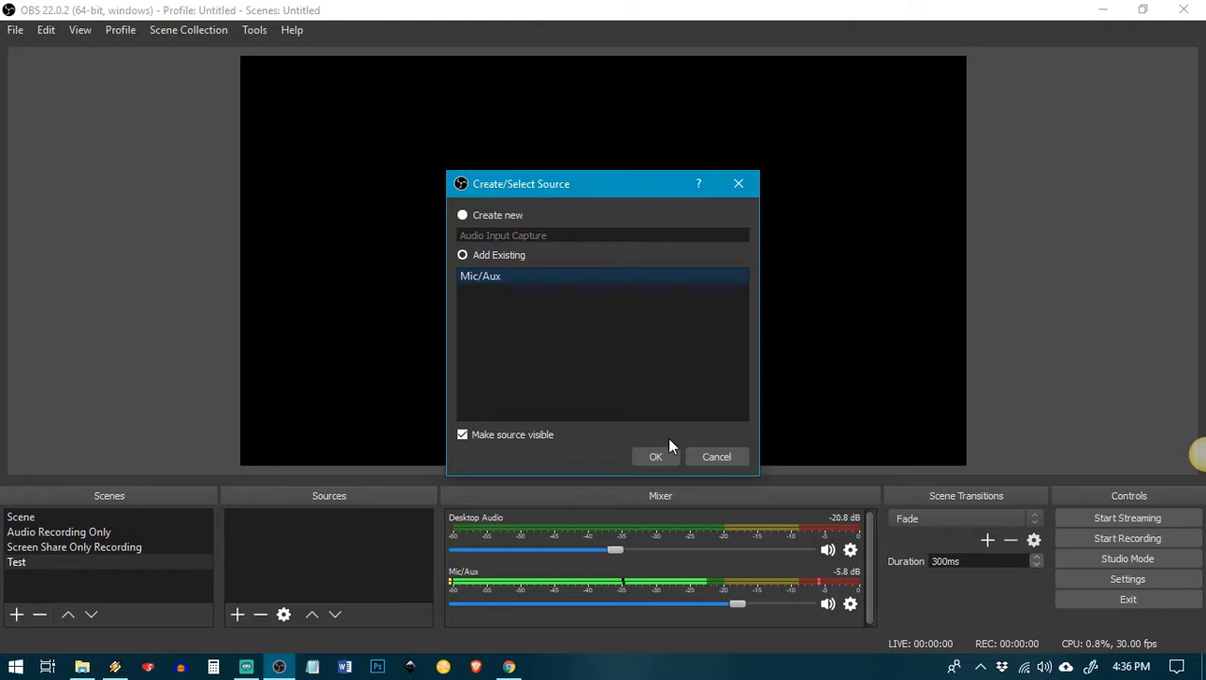
{"action": "left_click", "coordinate": [655, 456]}
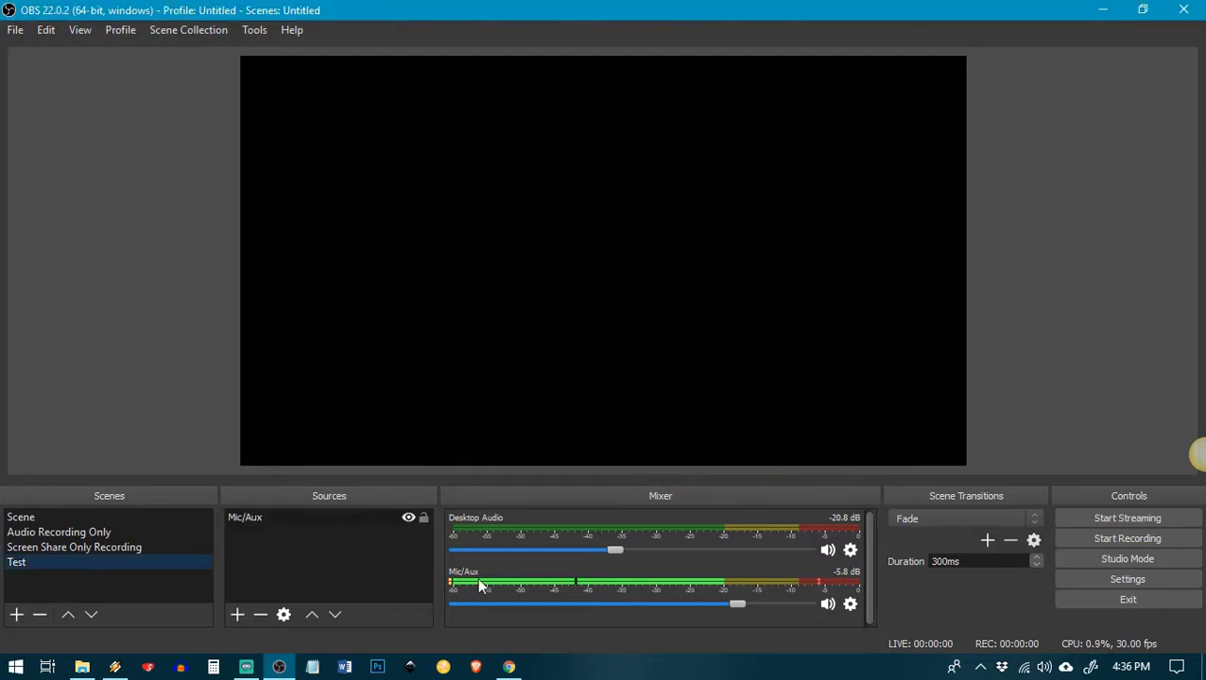
{"action": "mouse_move", "coordinate": [302, 576]}
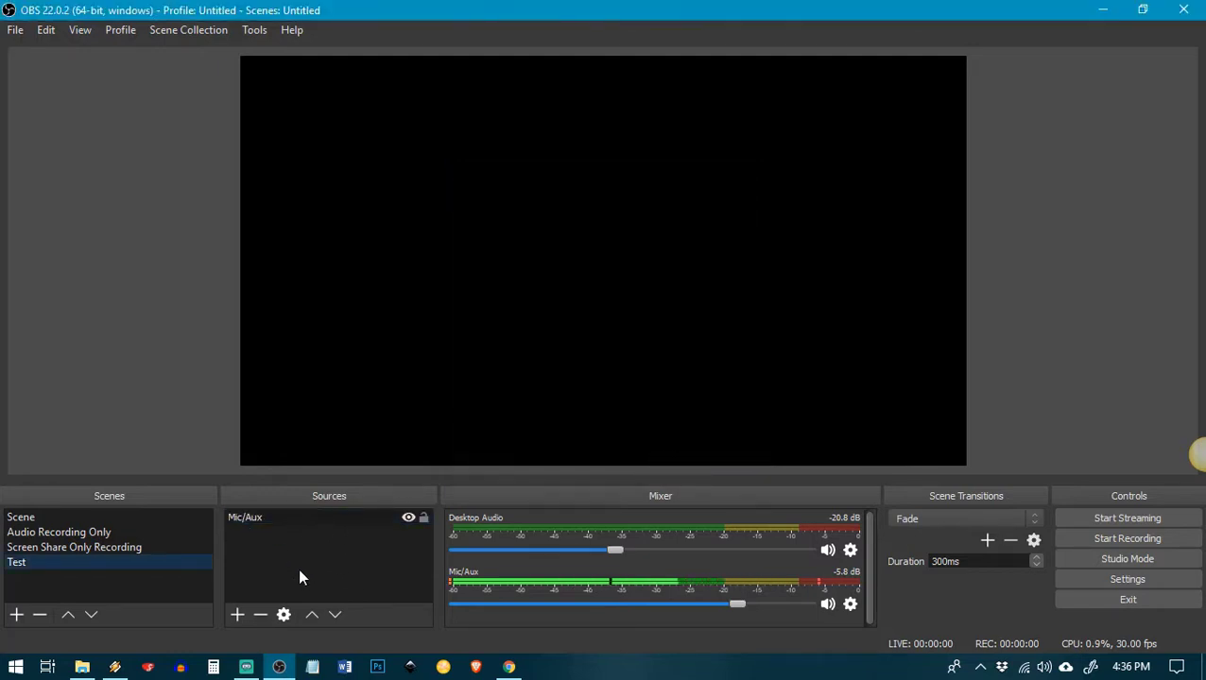
Add the existing Desktop Audio output capture as the Test scene's second source
{"action": "left_click", "coordinate": [239, 614]}
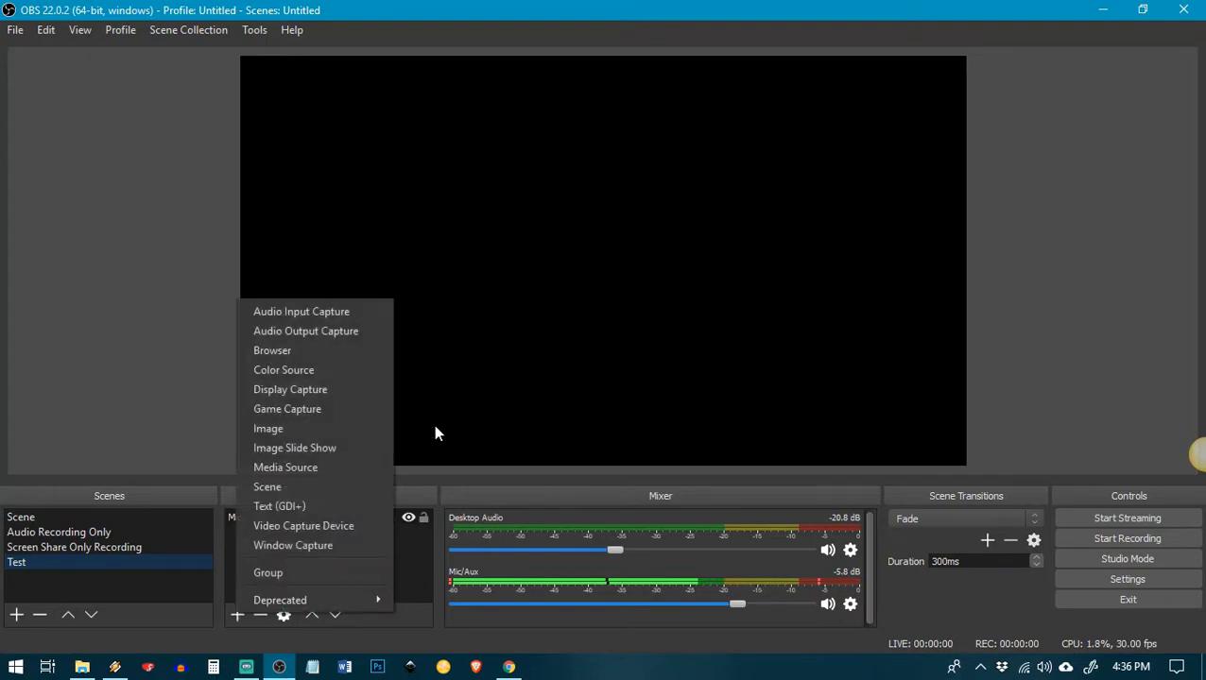
{"action": "left_click", "coordinate": [306, 331]}
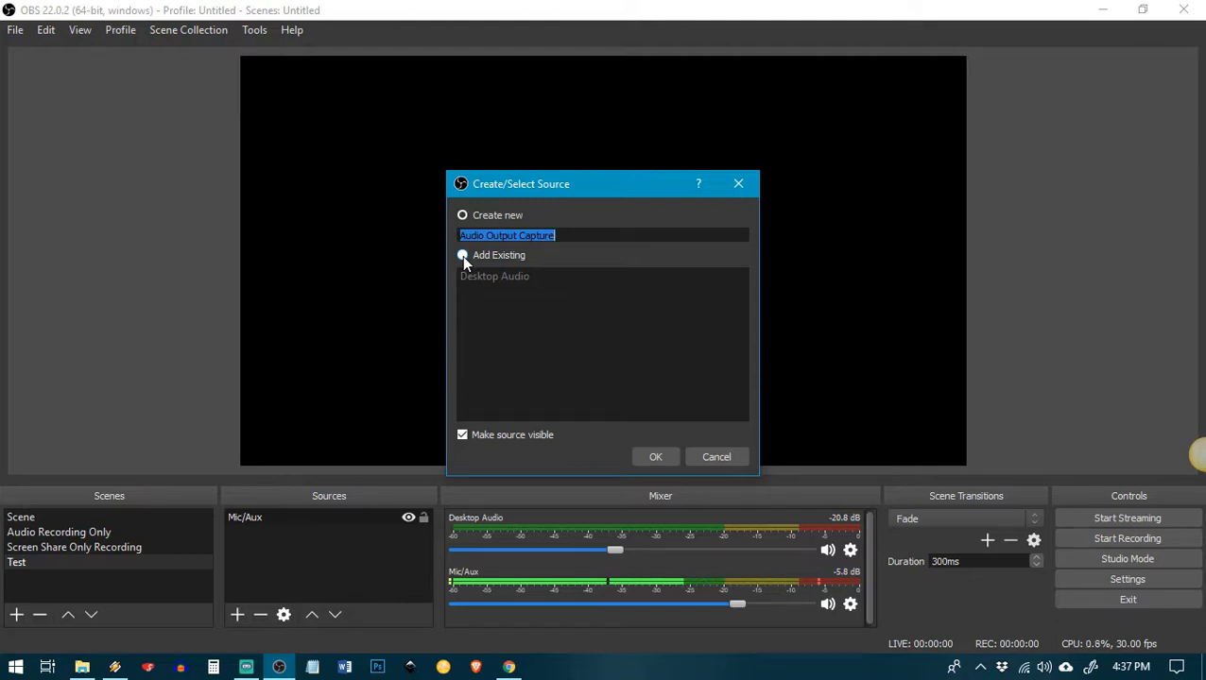
{"action": "left_click", "coordinate": [461, 255]}
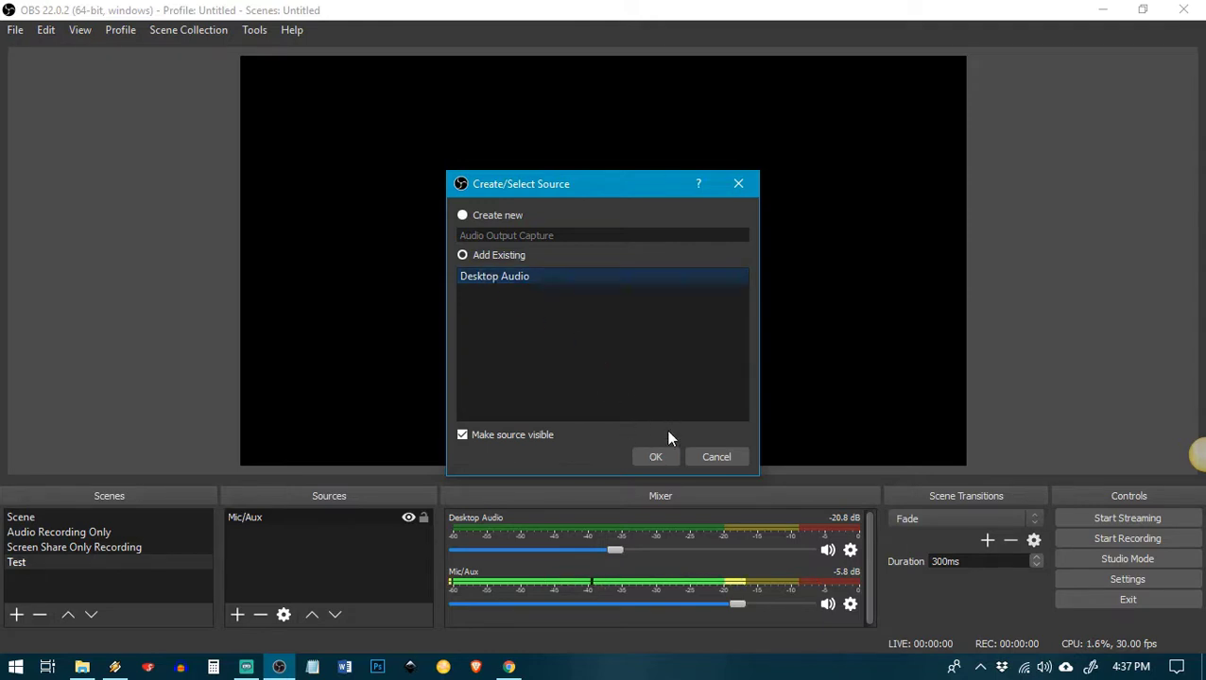
{"action": "left_click", "coordinate": [654, 456]}
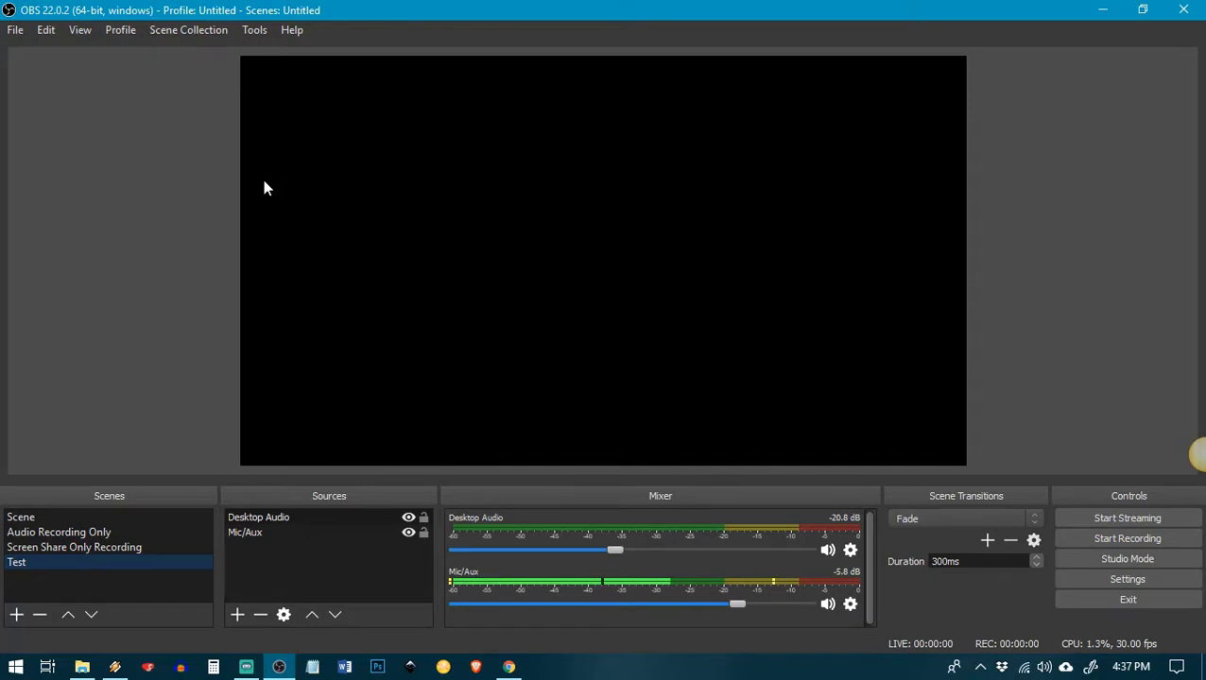
{"action": "mouse_move", "coordinate": [1078, 340]}
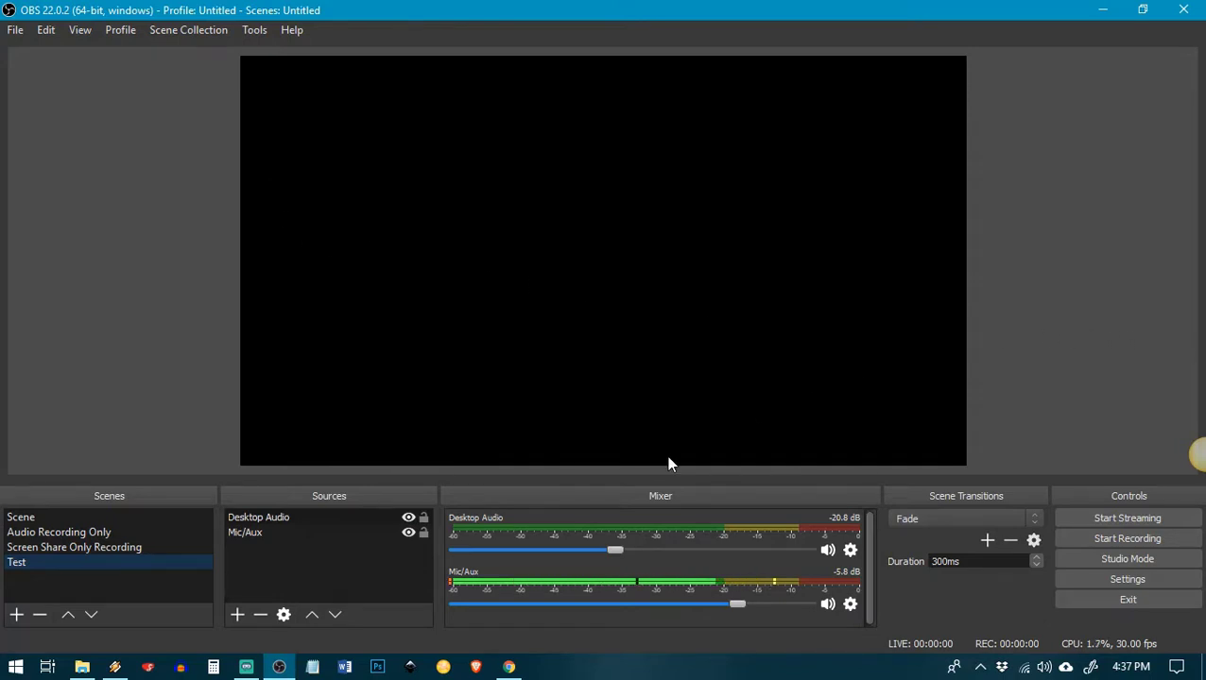
{"action": "left_click", "coordinate": [236, 615]}
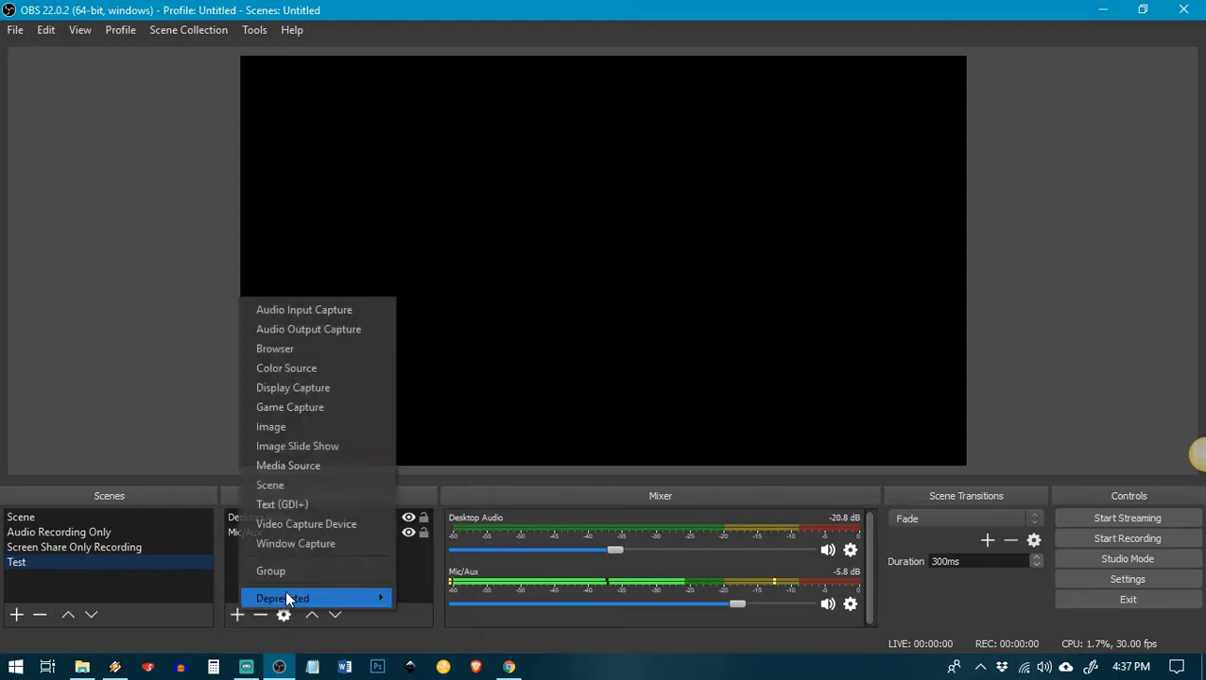
{"action": "mouse_move", "coordinate": [302, 388]}
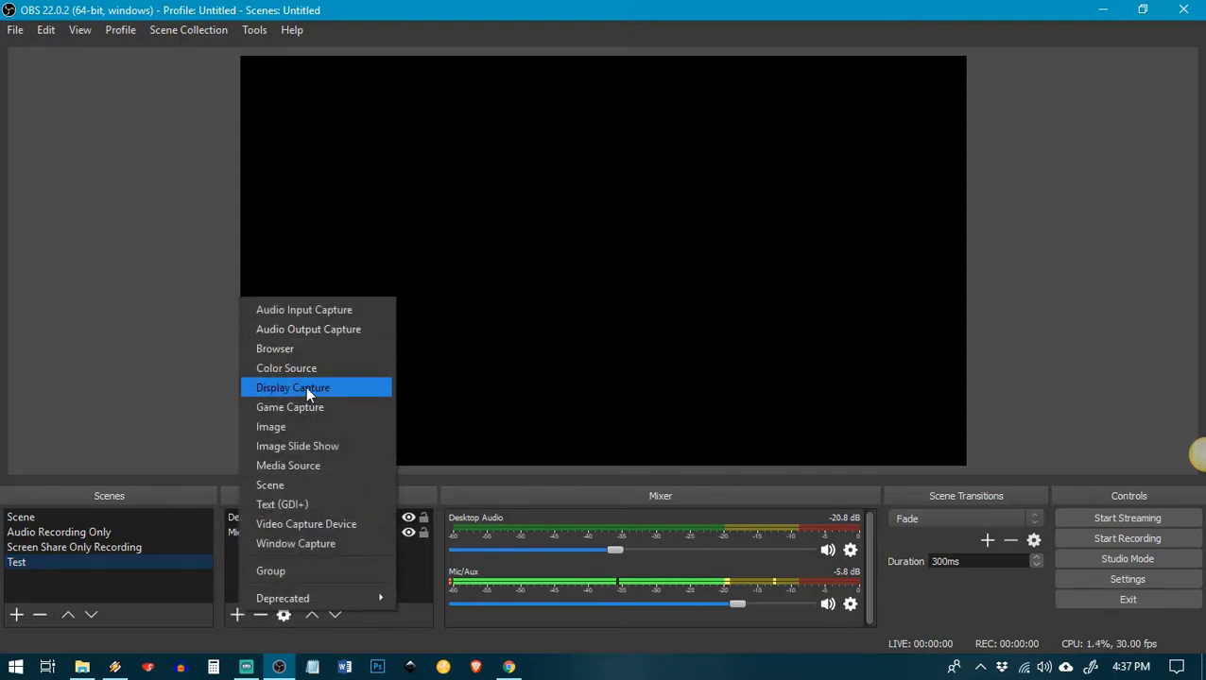
{"action": "mouse_move", "coordinate": [295, 544]}
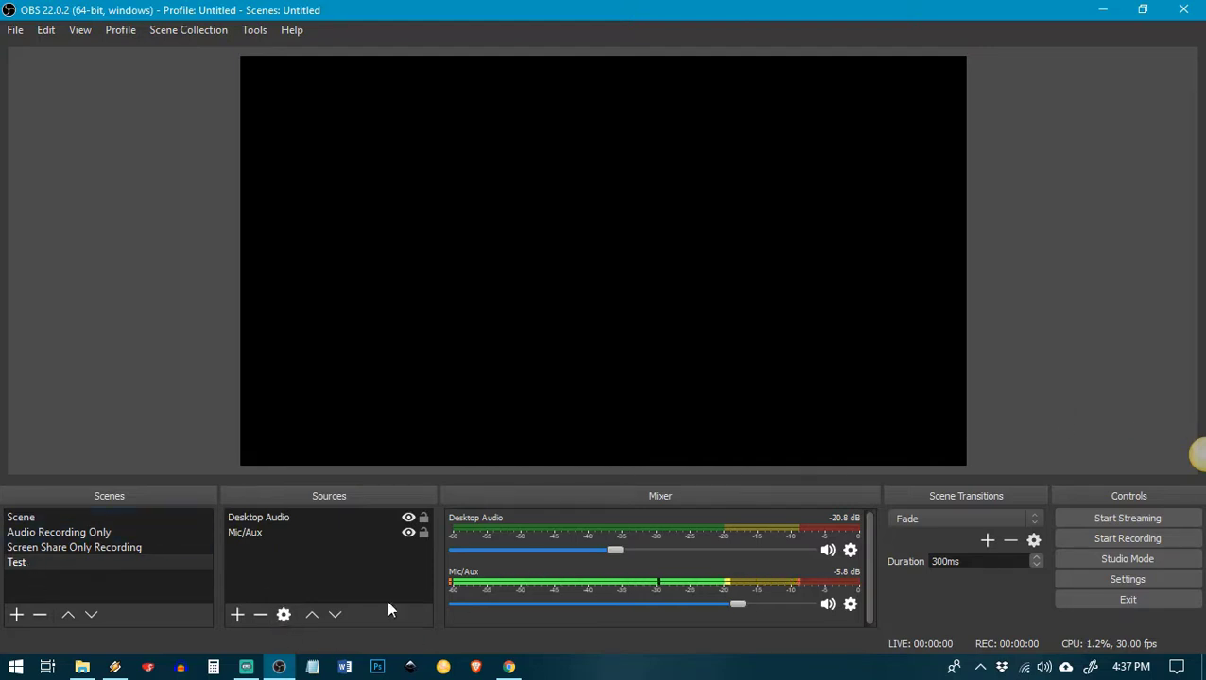
{"action": "mouse_move", "coordinate": [1074, 370]}
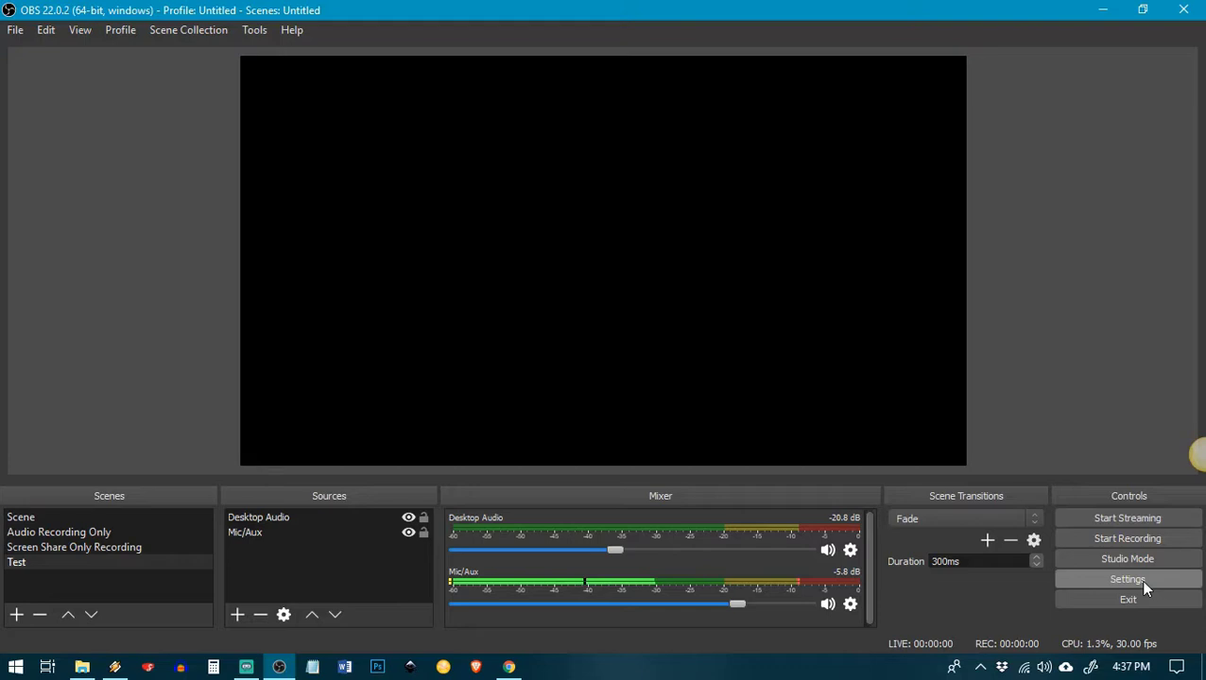
Show the Output settings page, keeping the audio bitrate at 192
{"action": "left_click", "coordinate": [1126, 579]}
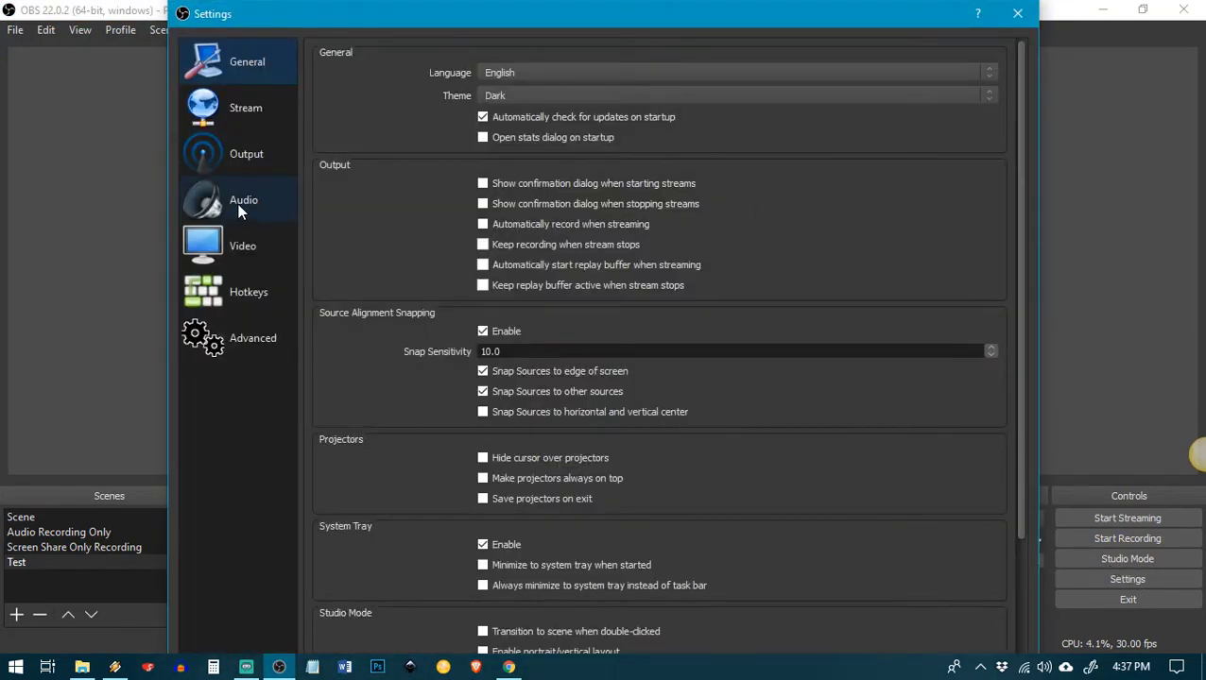
{"action": "left_click", "coordinate": [246, 153]}
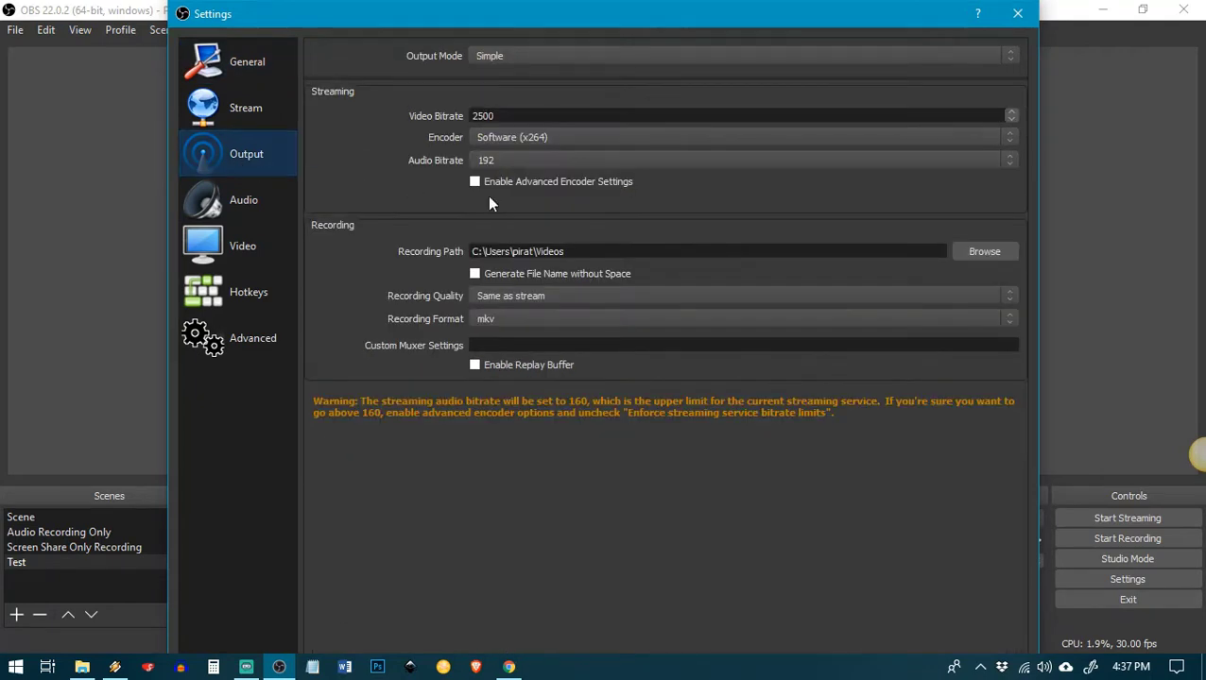
{"action": "mouse_move", "coordinate": [512, 170]}
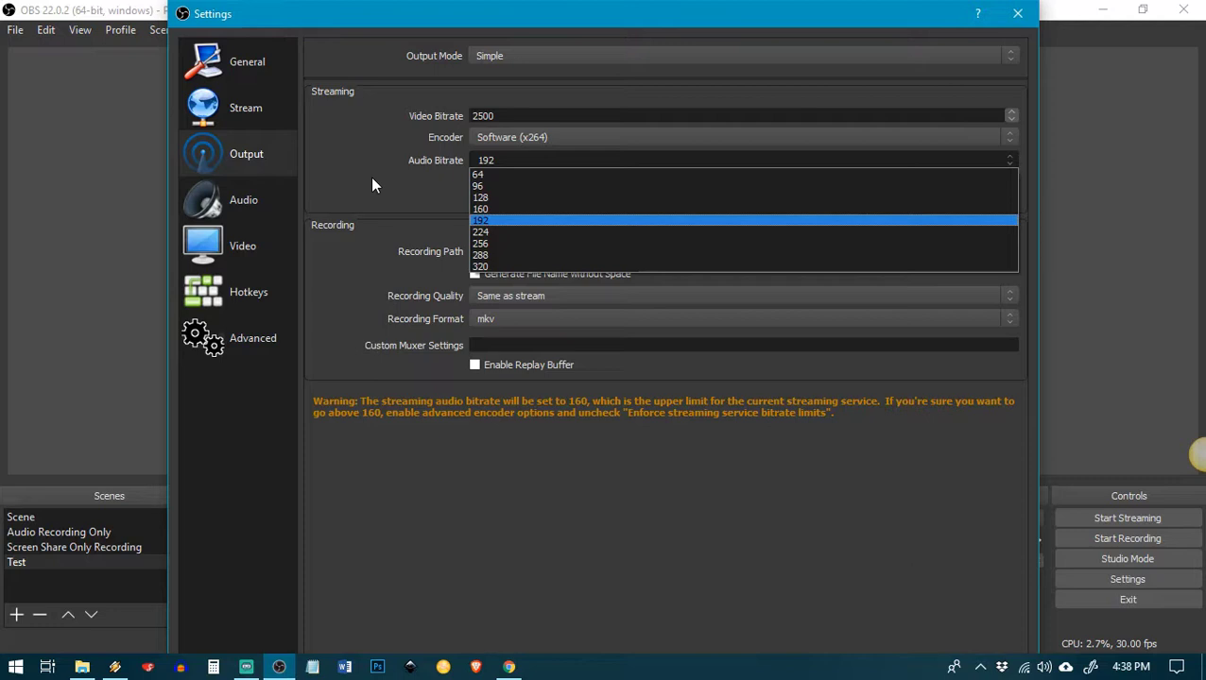
{"action": "left_click", "coordinate": [480, 219]}
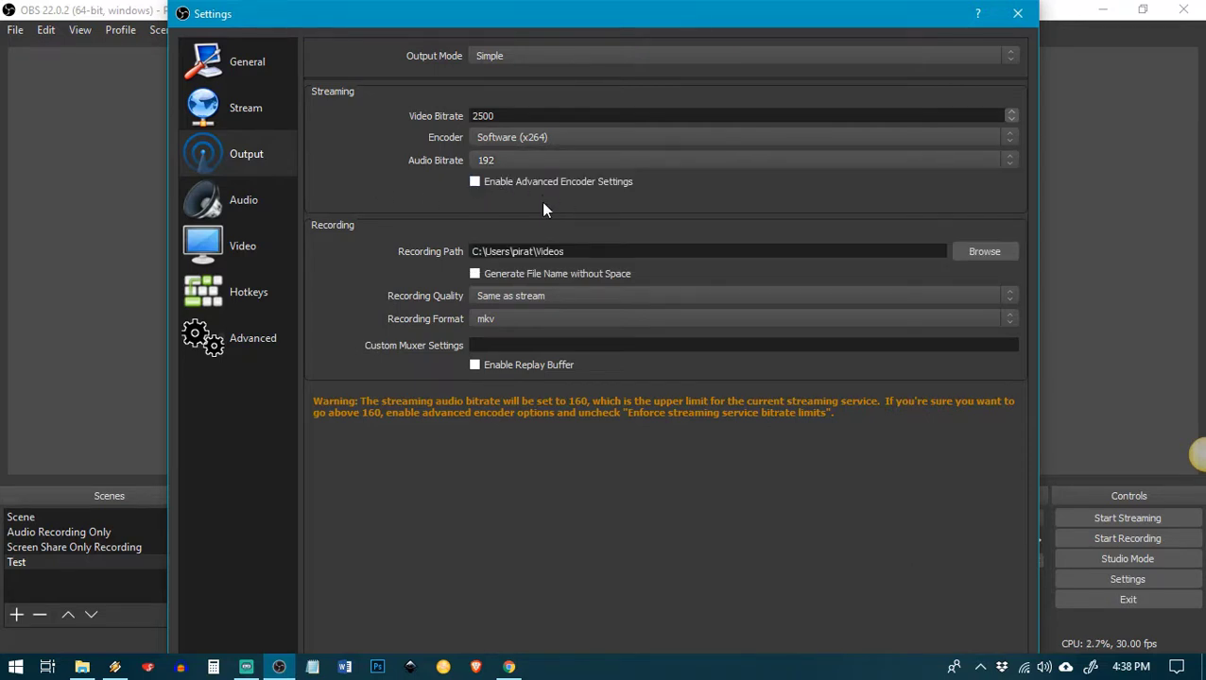
{"action": "mouse_move", "coordinate": [688, 212]}
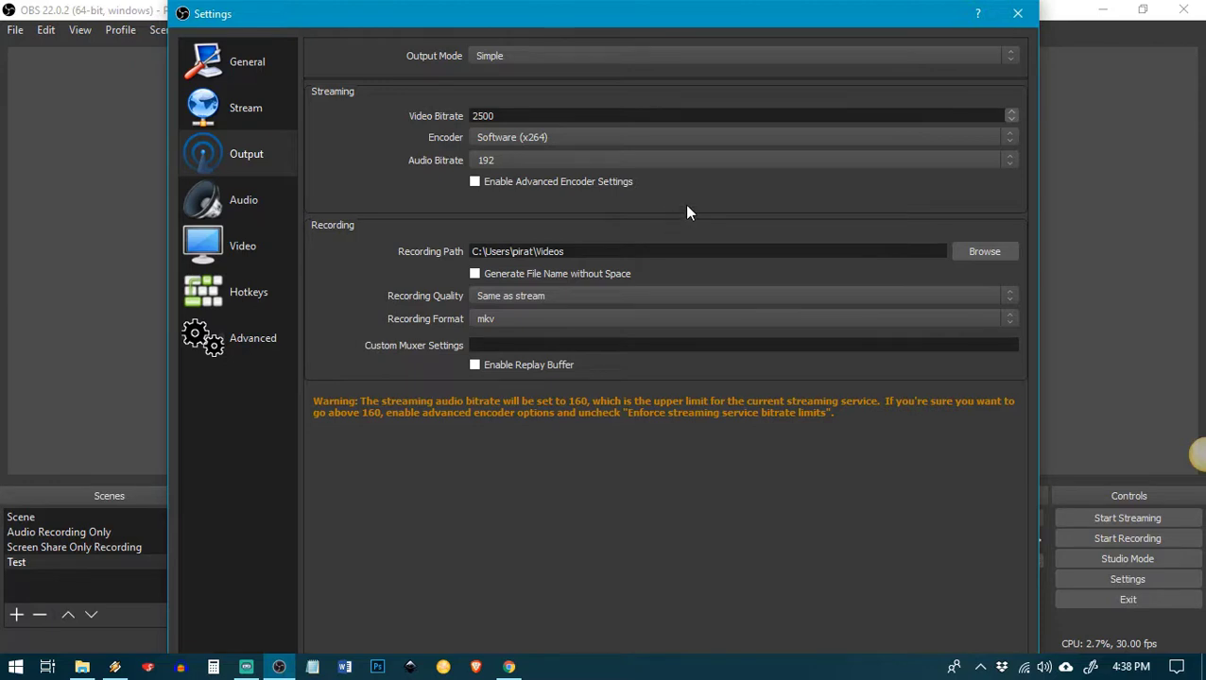
{"action": "mouse_move", "coordinate": [495, 340]}
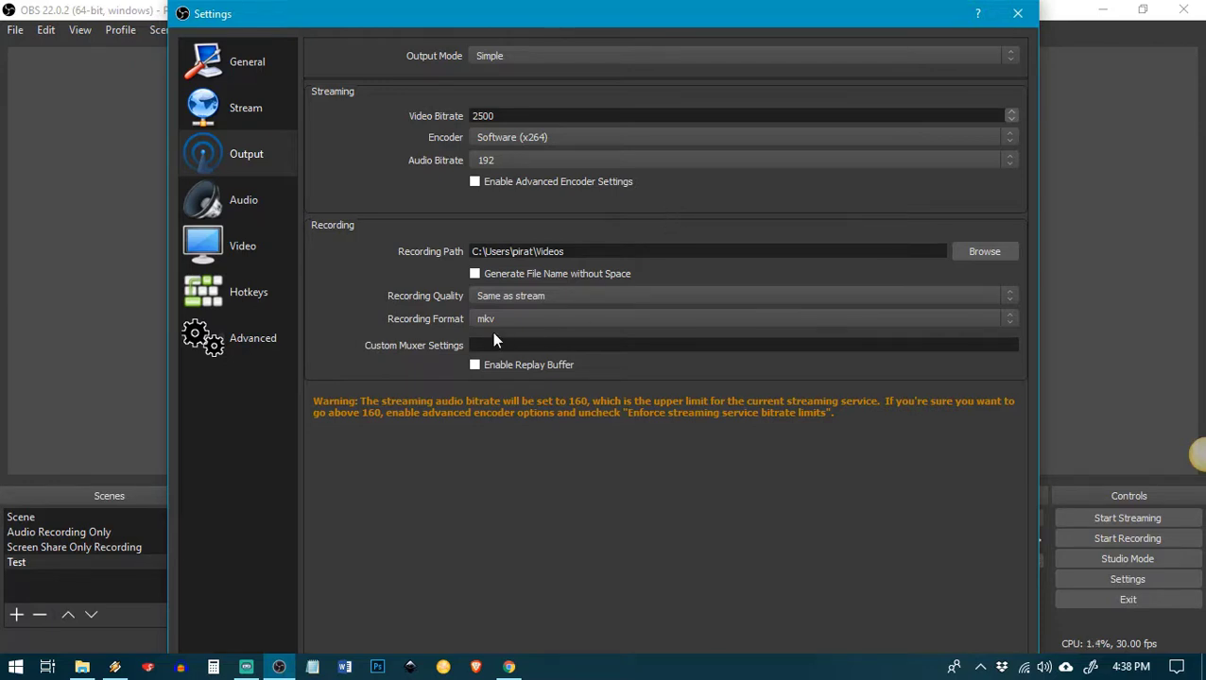
{"action": "mouse_move", "coordinate": [843, 337]}
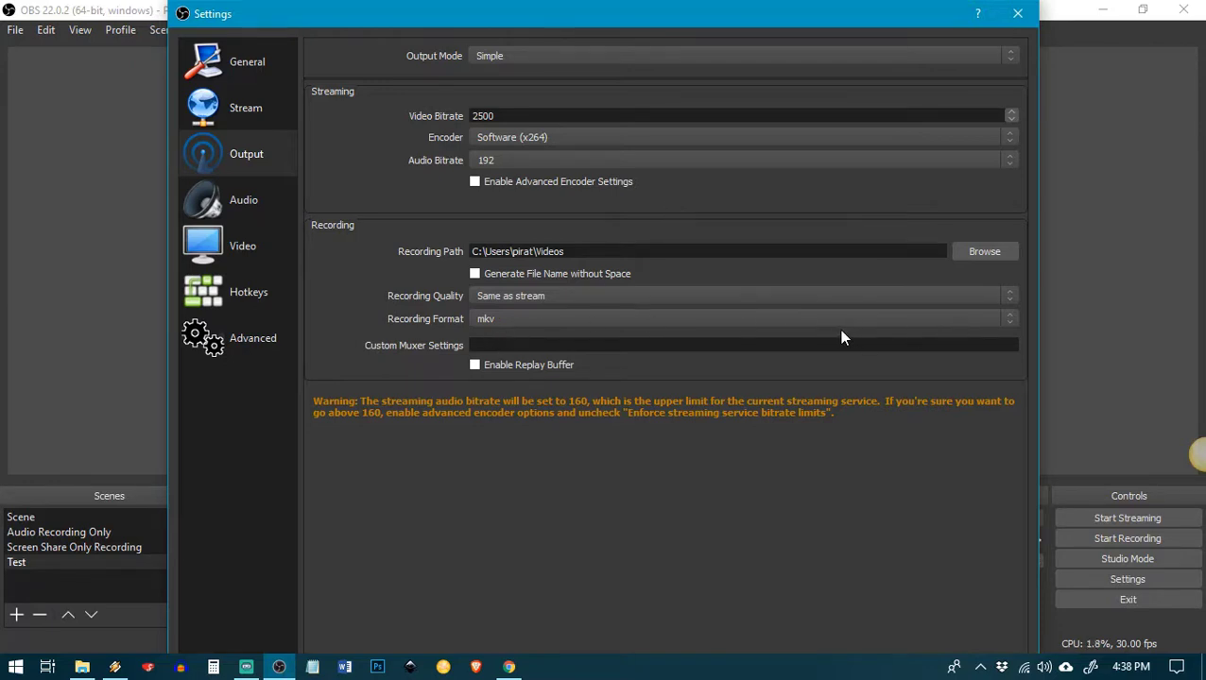
{"action": "mouse_move", "coordinate": [503, 433]}
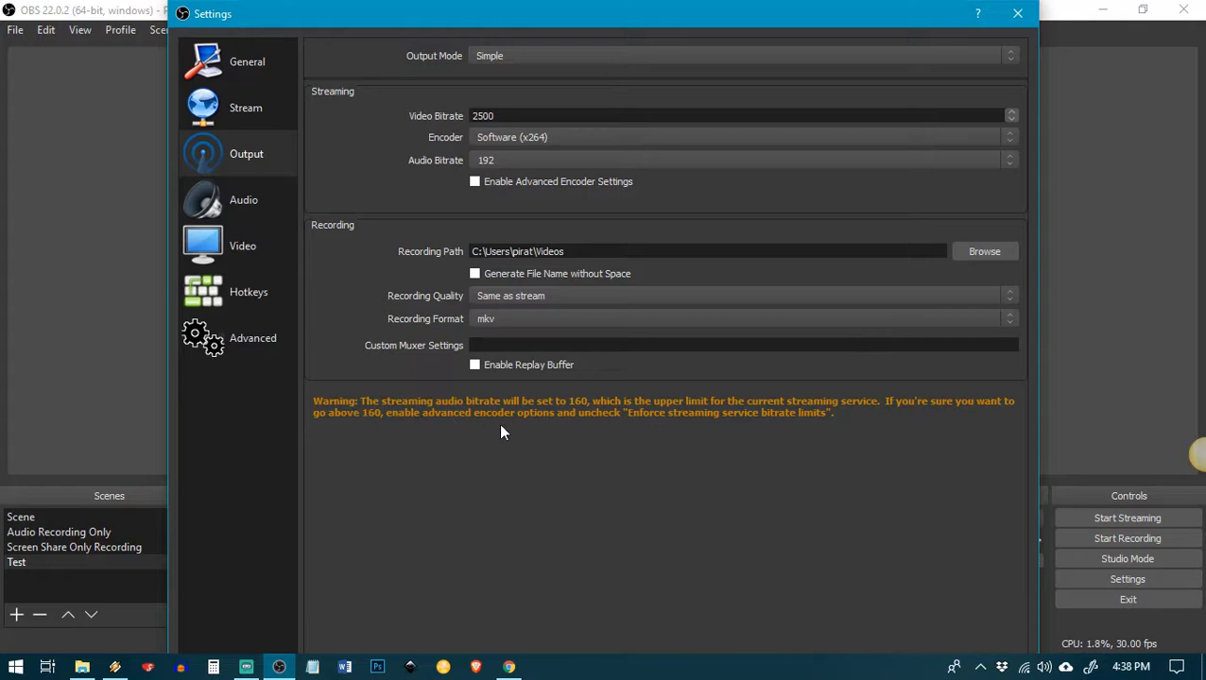
{"action": "mouse_move", "coordinate": [422, 434]}
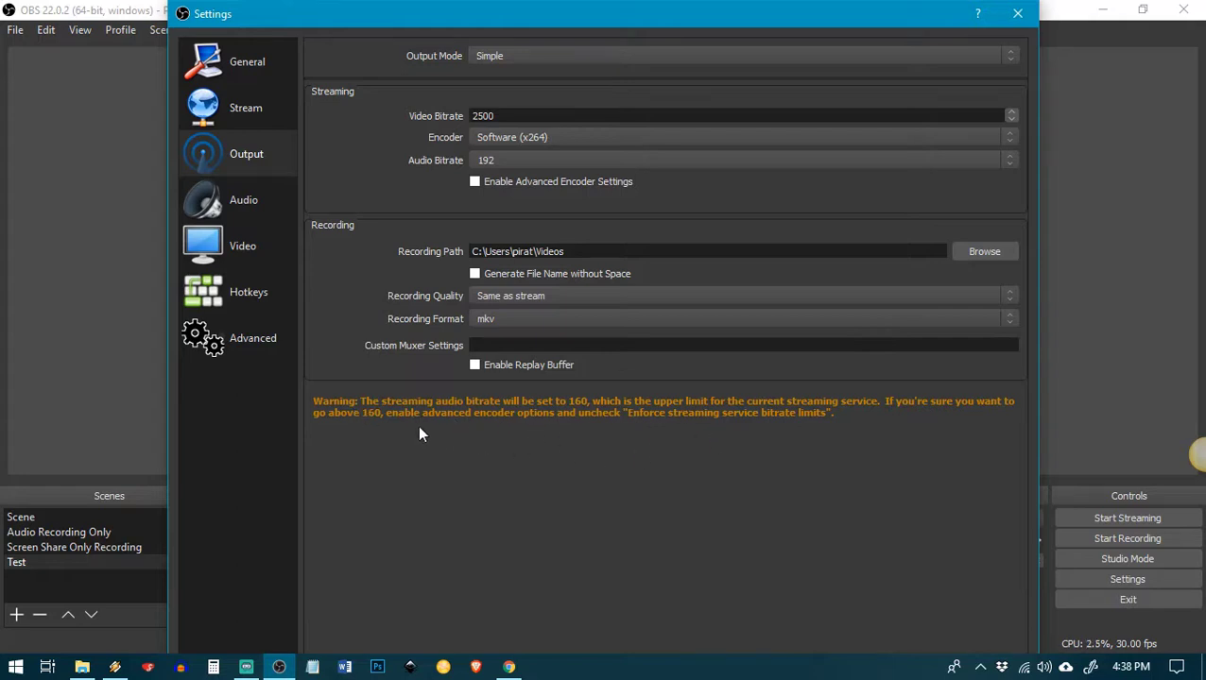
{"action": "mouse_move", "coordinate": [454, 487]}
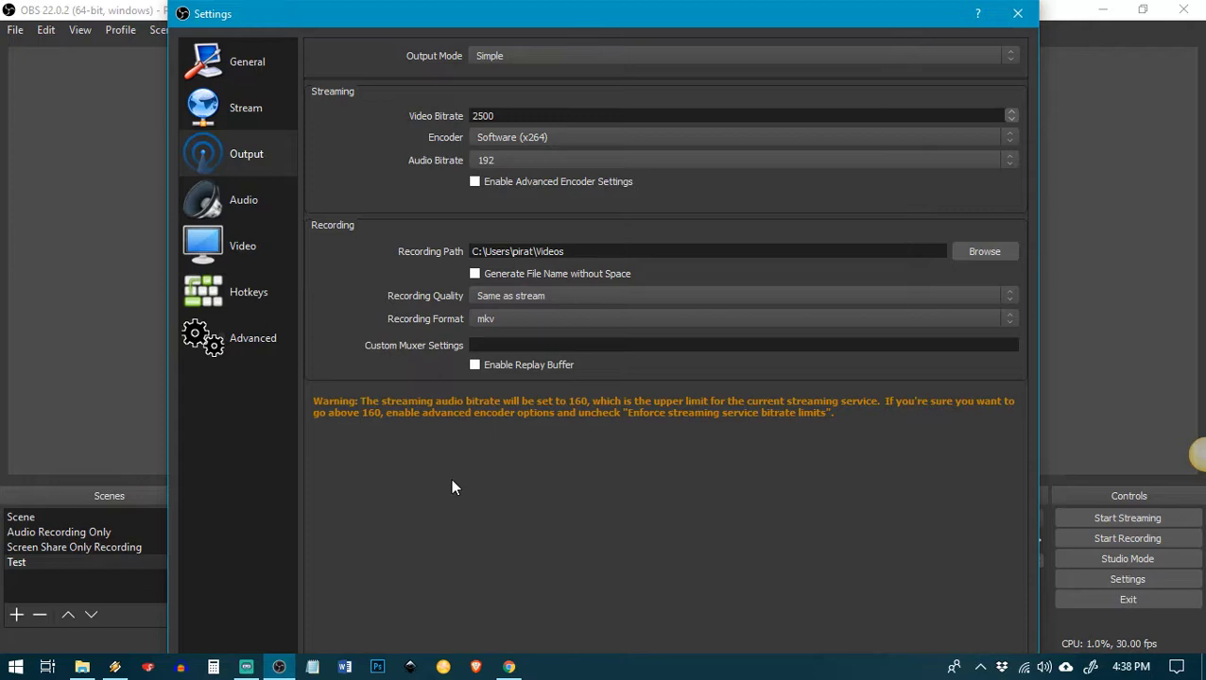
{"action": "mouse_move", "coordinate": [484, 506]}
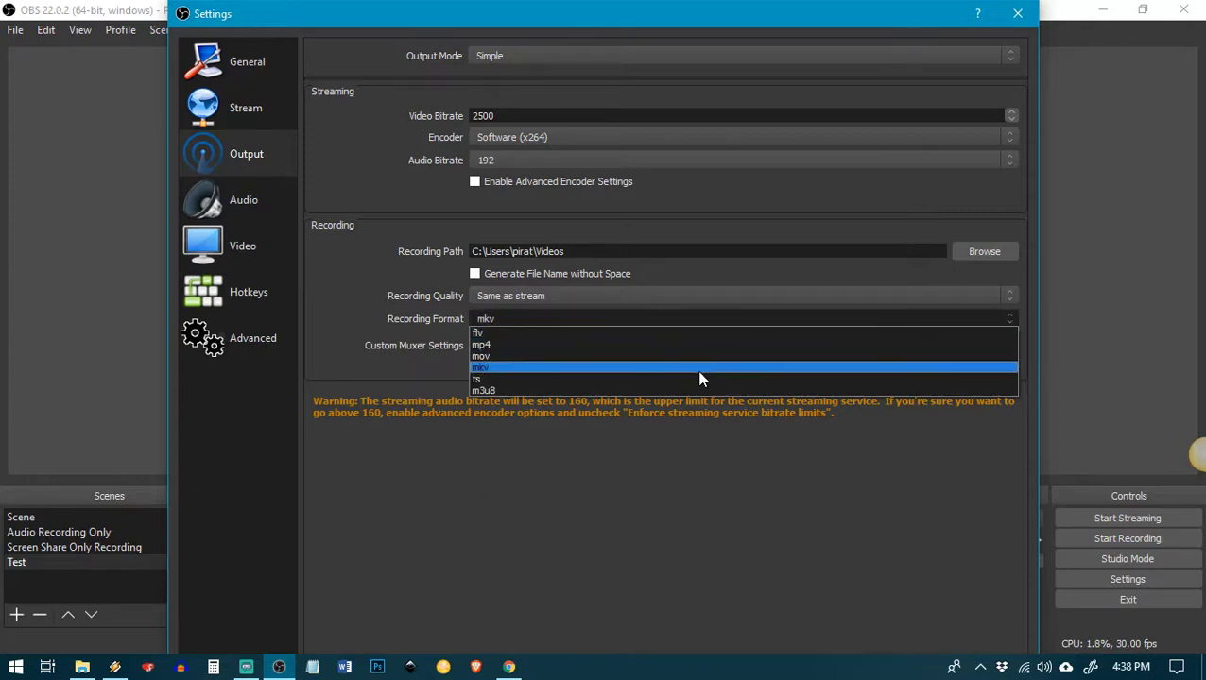
{"action": "mouse_move", "coordinate": [624, 355]}
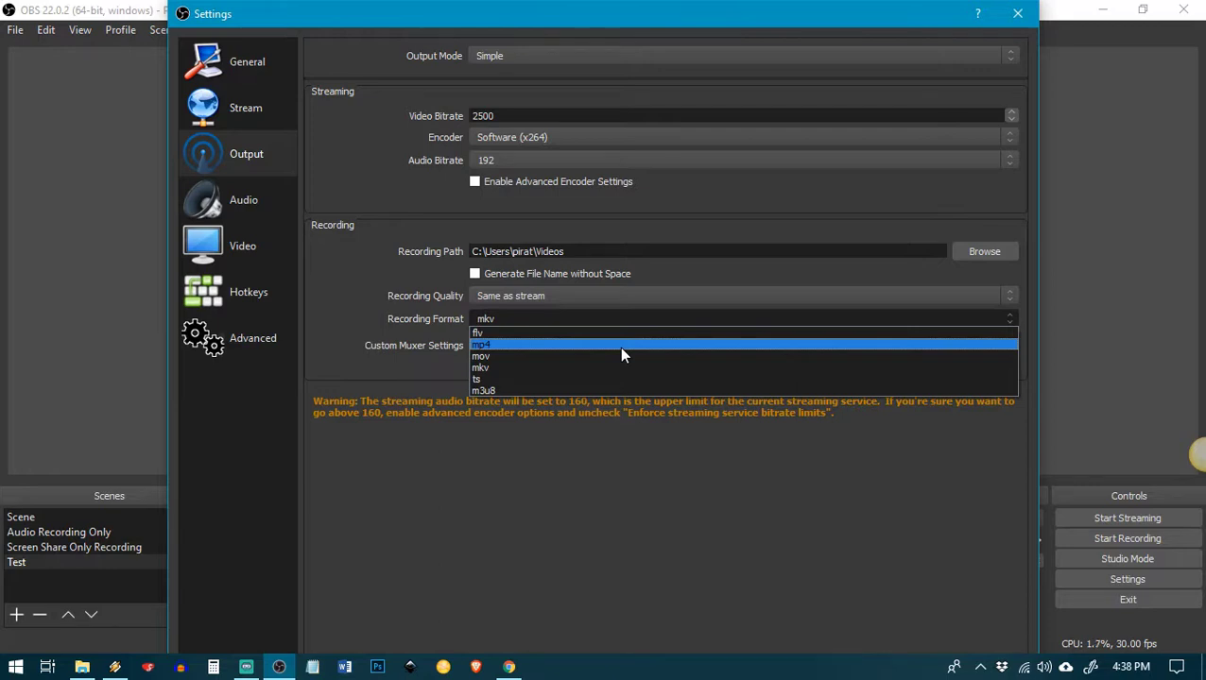
Change the recording format and leave Settings so the Confirm Changes prompt appears
{"action": "left_click", "coordinate": [480, 344]}
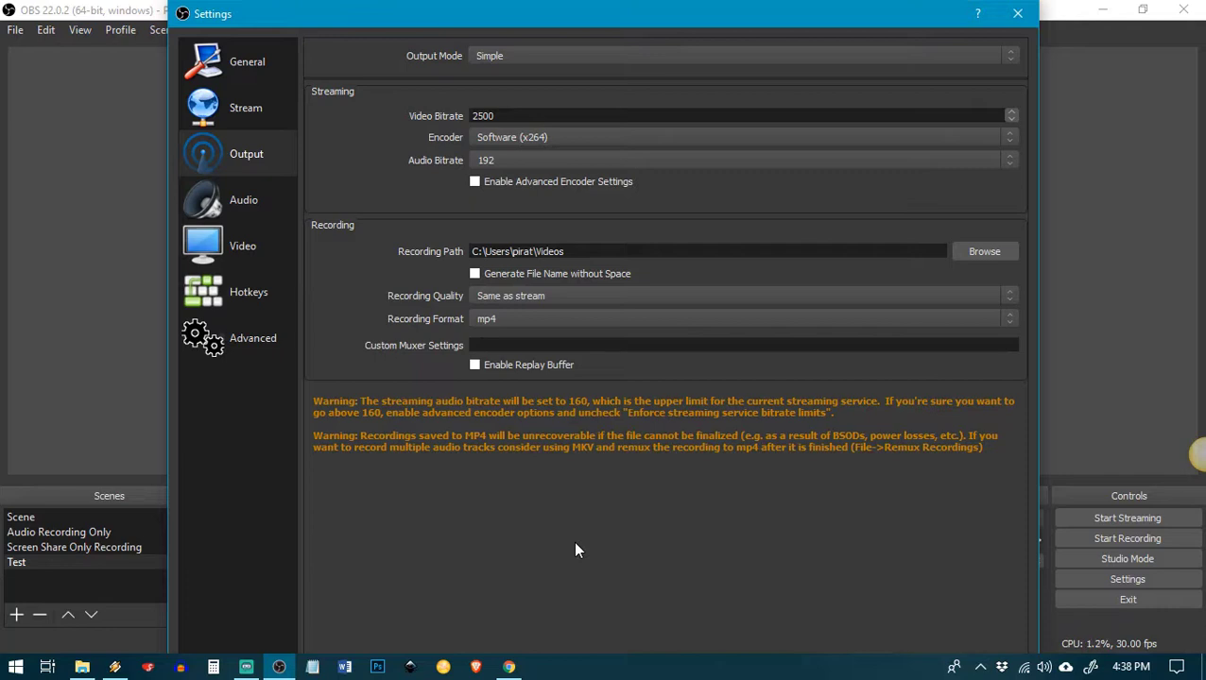
{"action": "mouse_move", "coordinate": [675, 514]}
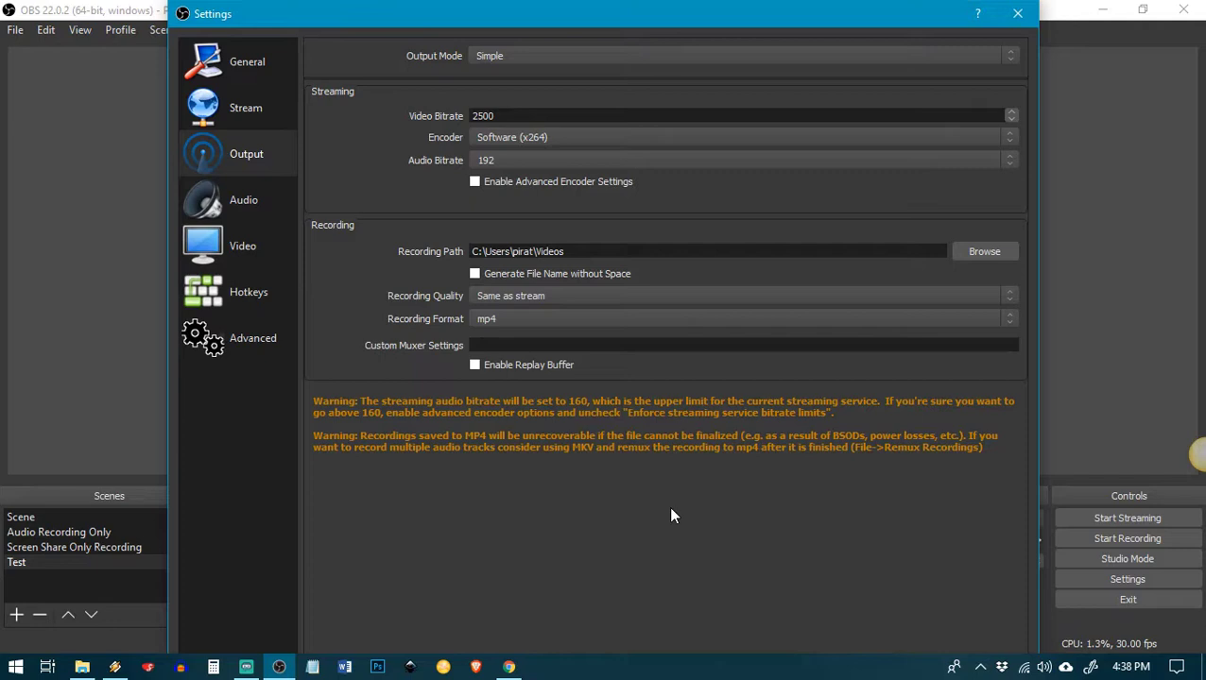
{"action": "mouse_move", "coordinate": [758, 540]}
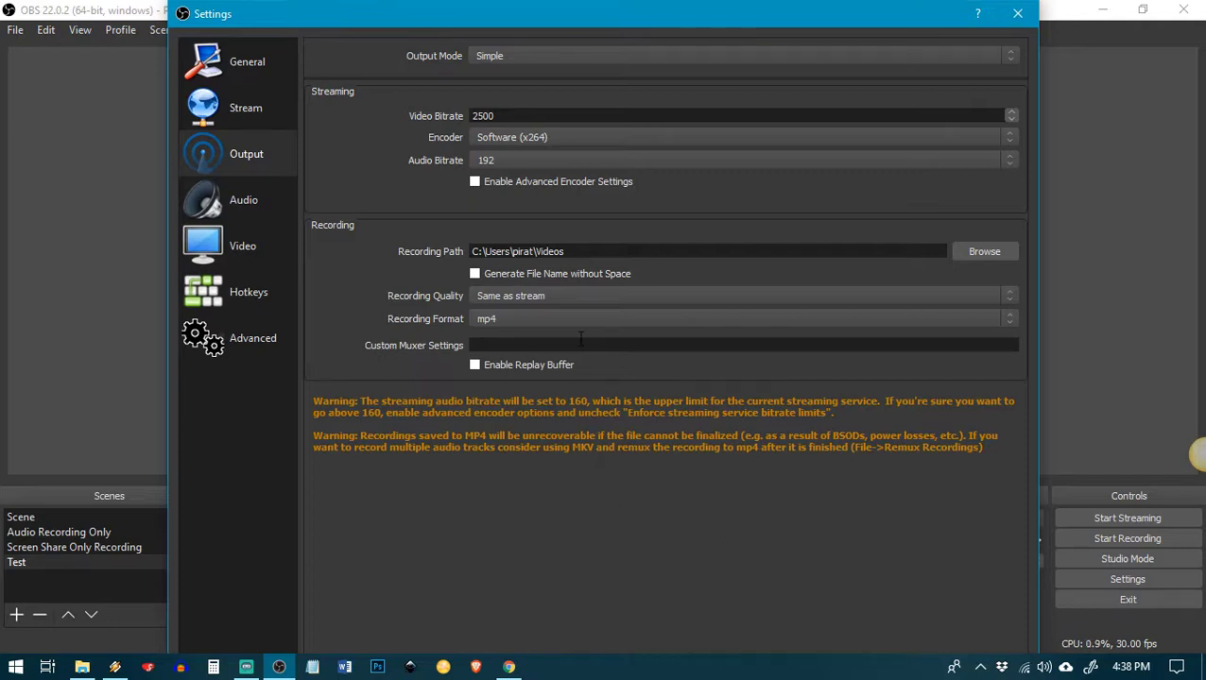
{"action": "left_click", "coordinate": [737, 317]}
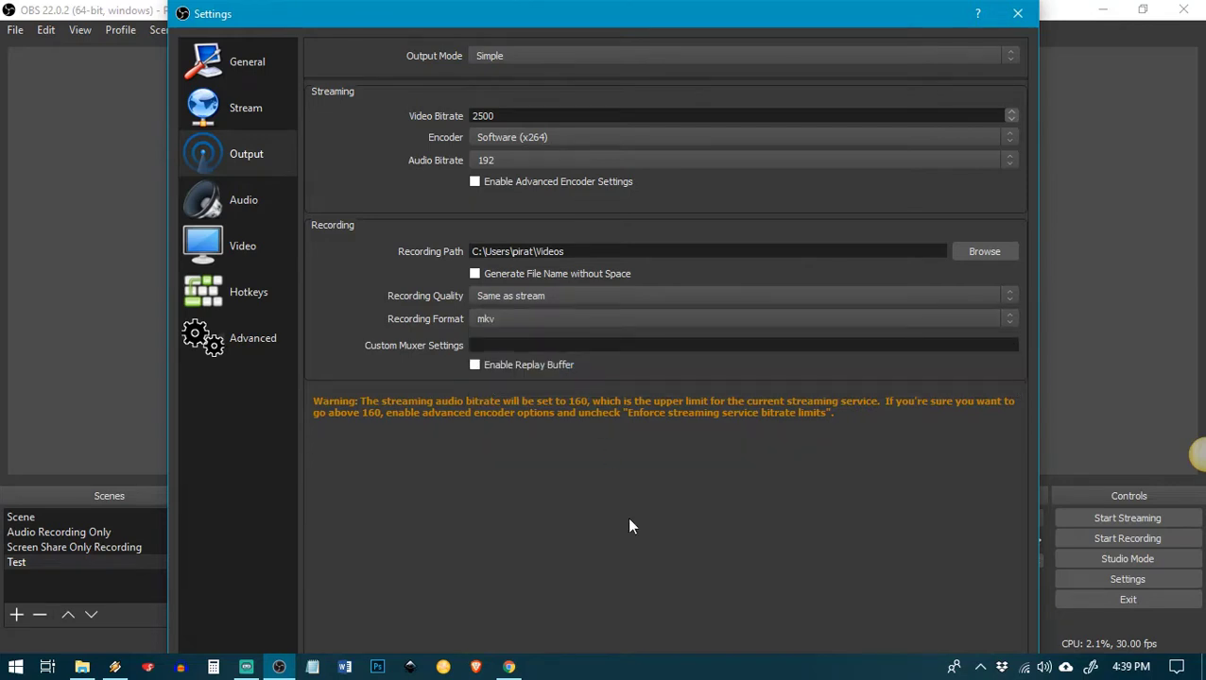
{"action": "mouse_move", "coordinate": [699, 438]}
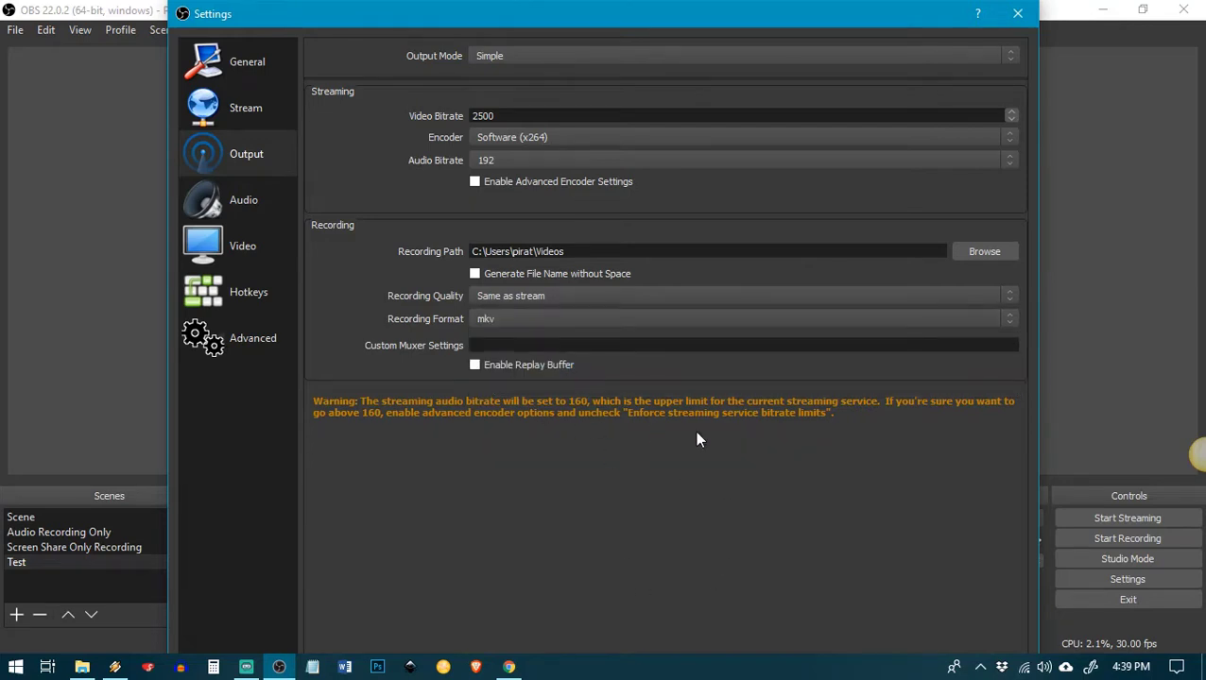
{"action": "mouse_move", "coordinate": [50, 48]}
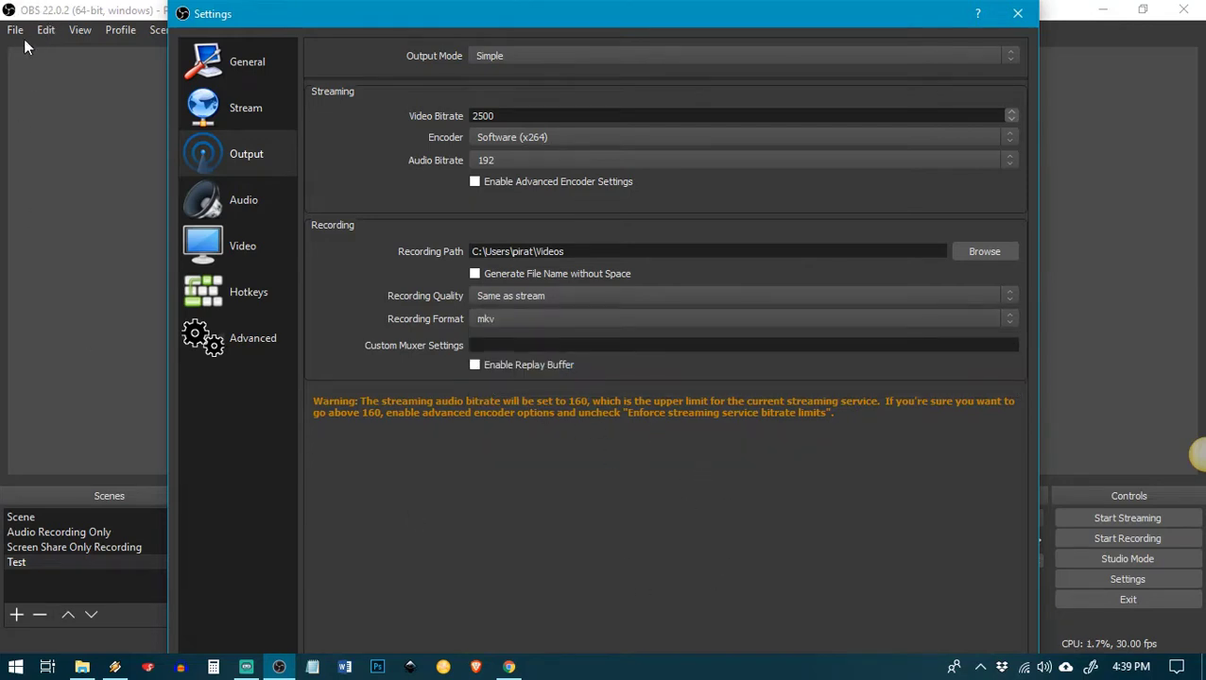
{"action": "mouse_move", "coordinate": [654, 473]}
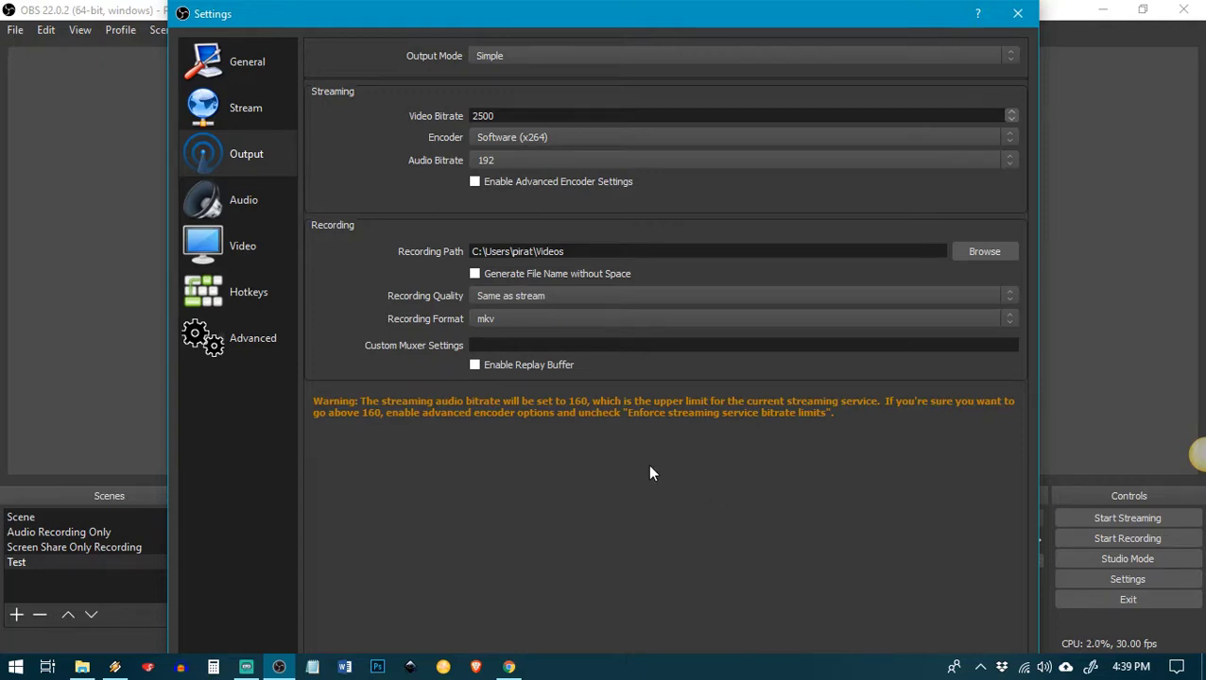
{"action": "mouse_move", "coordinate": [501, 344]}
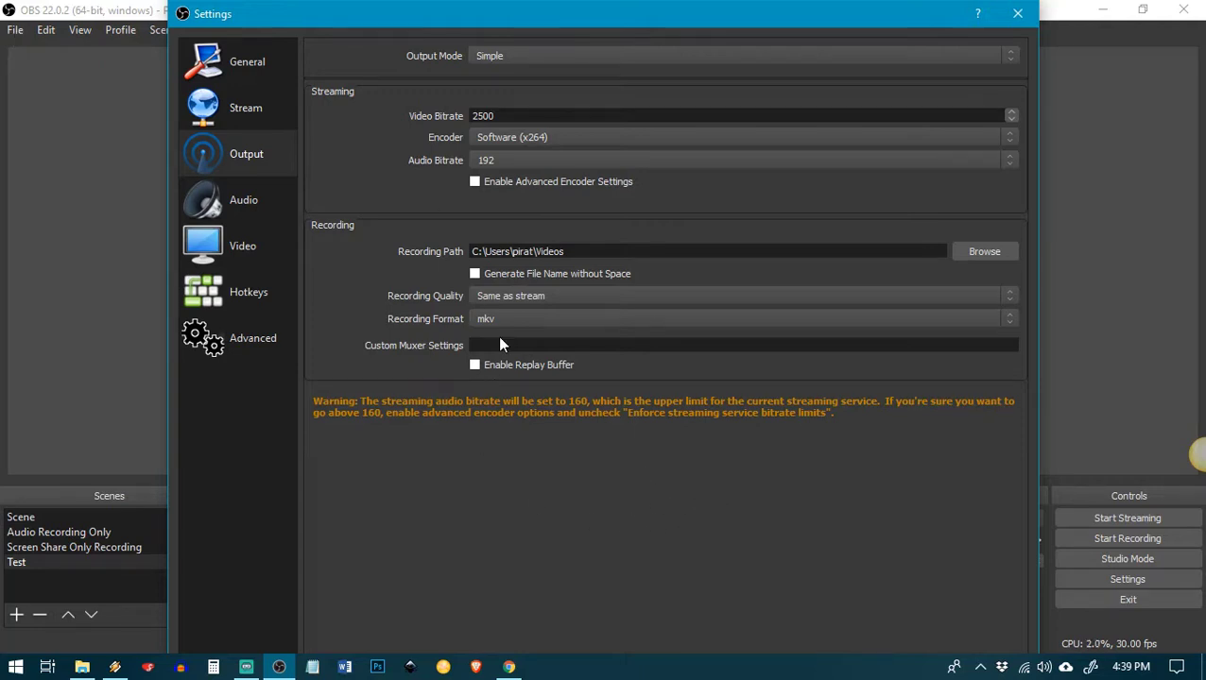
{"action": "mouse_move", "coordinate": [1049, 274]}
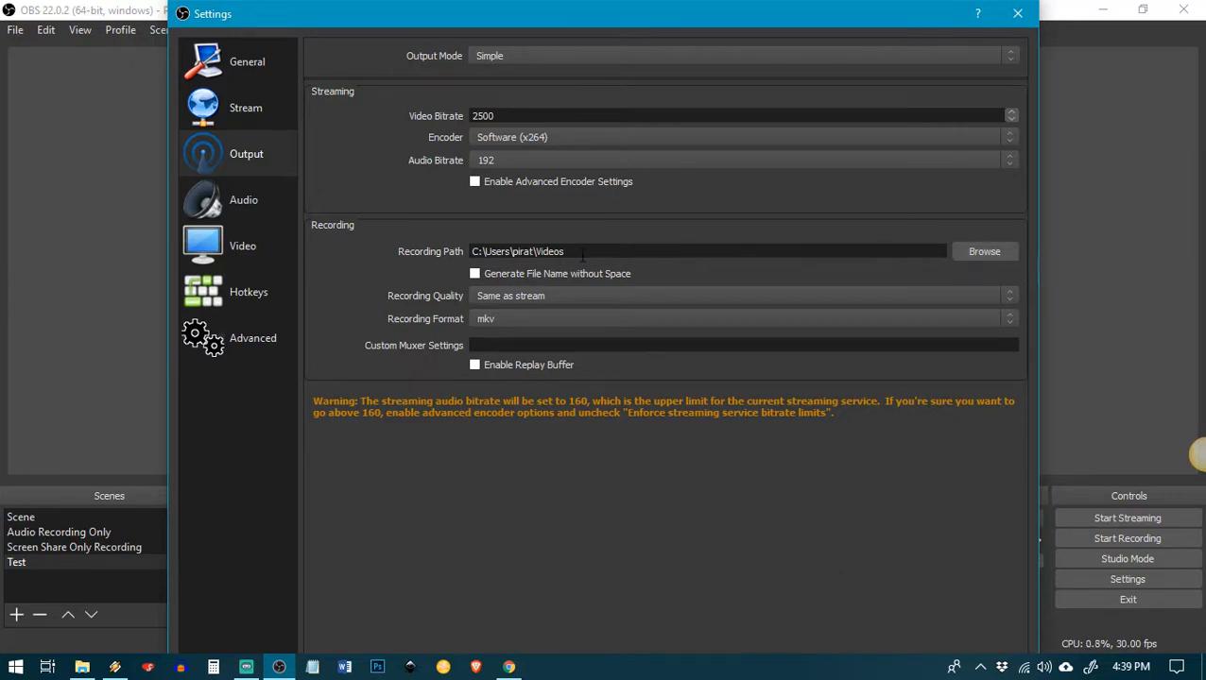
{"action": "mouse_move", "coordinate": [949, 30]}
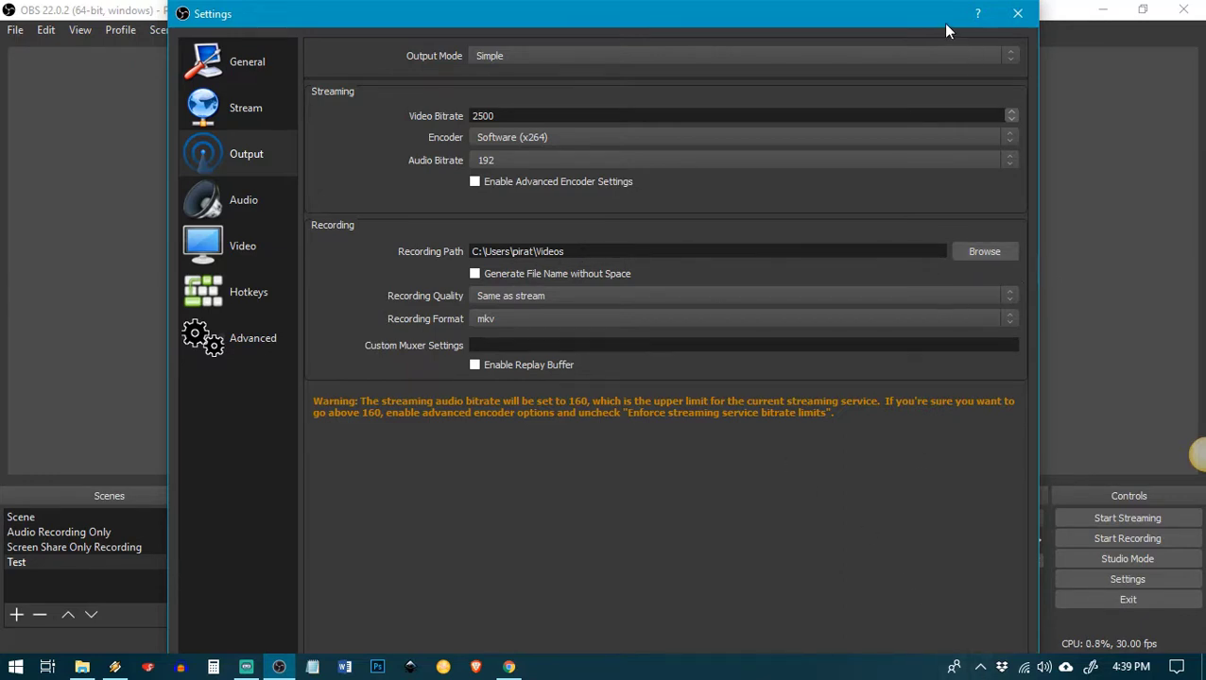
{"action": "left_click", "coordinate": [1013, 15]}
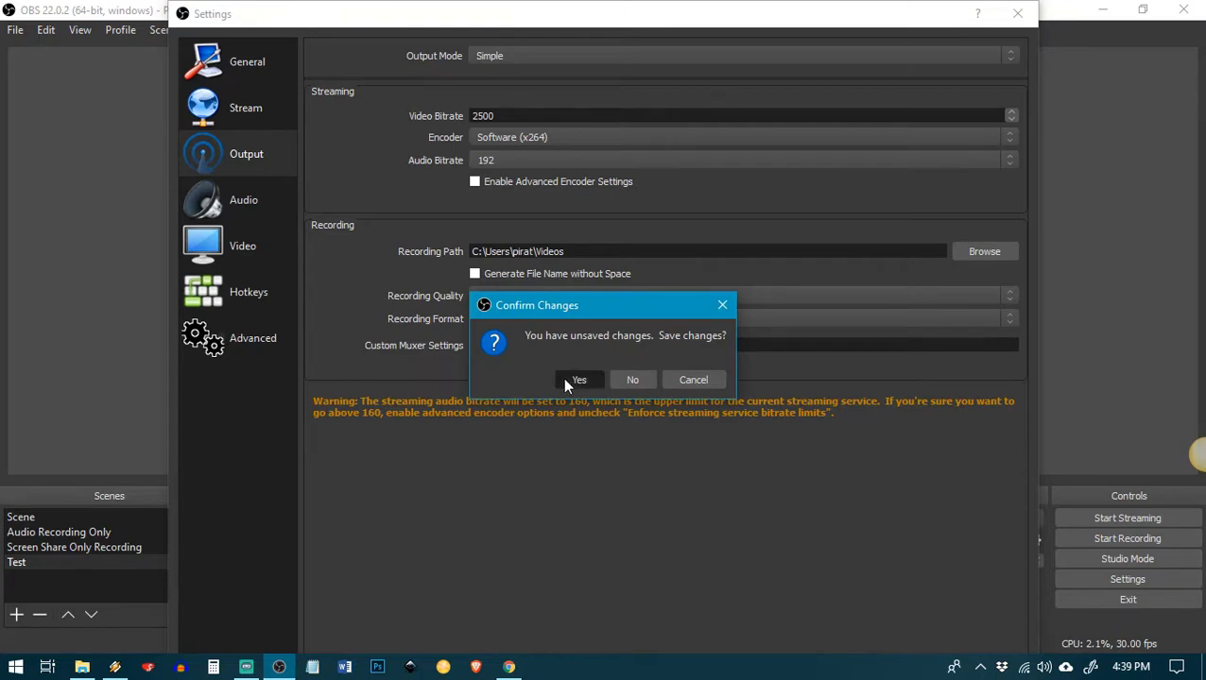
Save the changed output settings, returning to the main window with the Test scene
{"action": "left_click", "coordinate": [578, 380]}
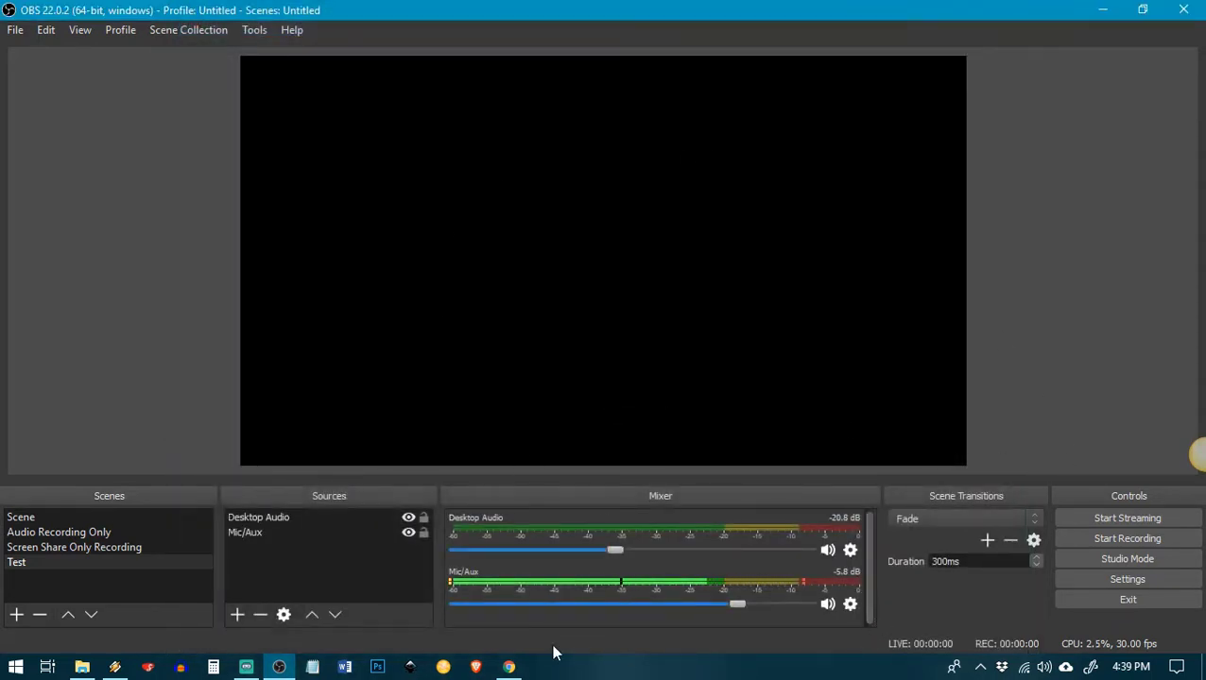
{"action": "mouse_move", "coordinate": [698, 580]}
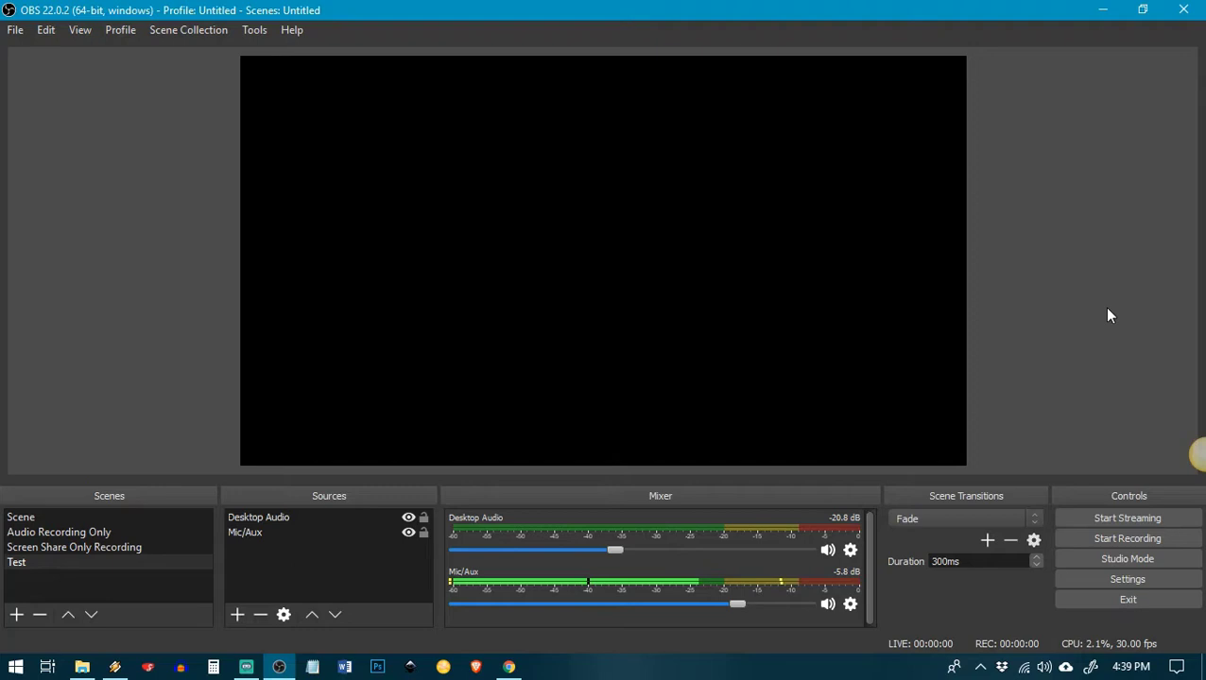
{"action": "mouse_move", "coordinate": [1106, 363]}
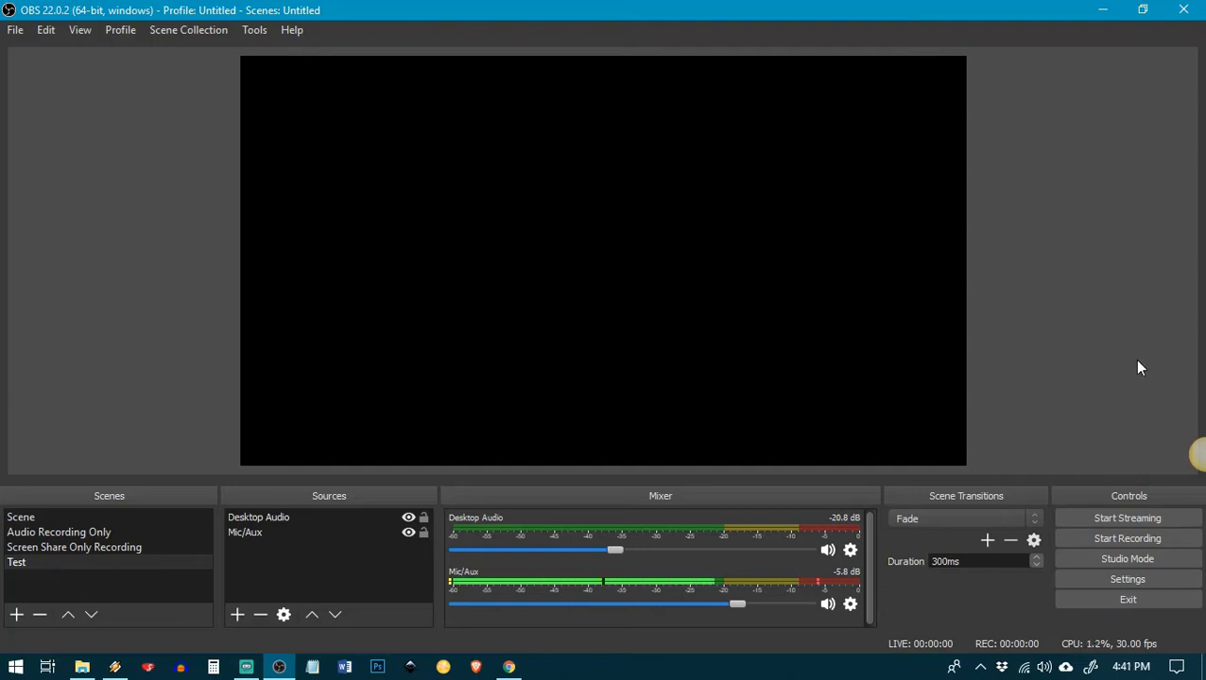
{"action": "mouse_move", "coordinate": [1113, 355]}
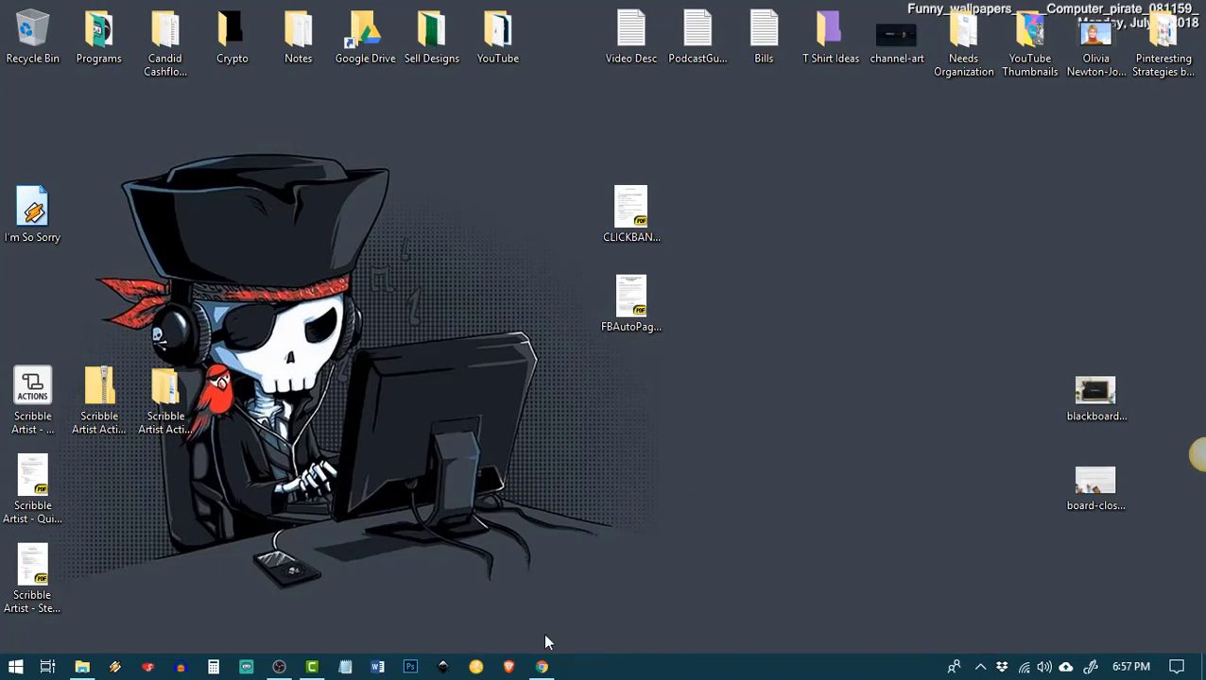
Show the Convertio JPG to DXF converter page in Chrome, browsing its format list
{"action": "left_click", "coordinate": [541, 666]}
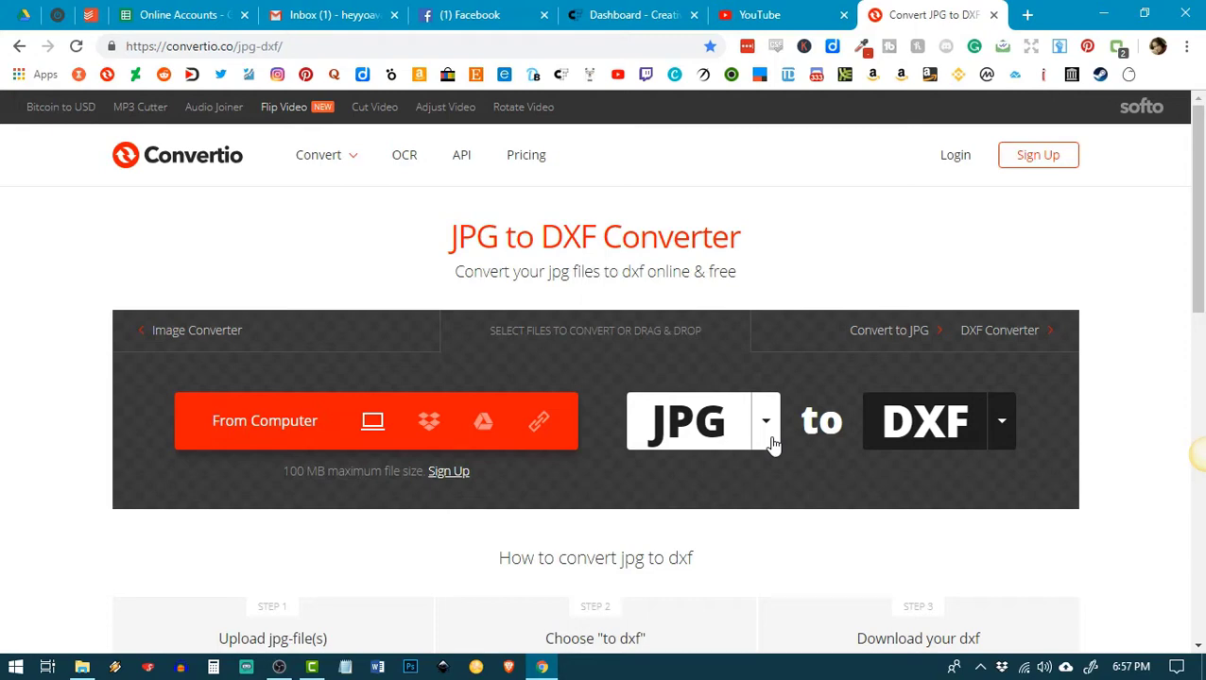
{"action": "left_click", "coordinate": [766, 419]}
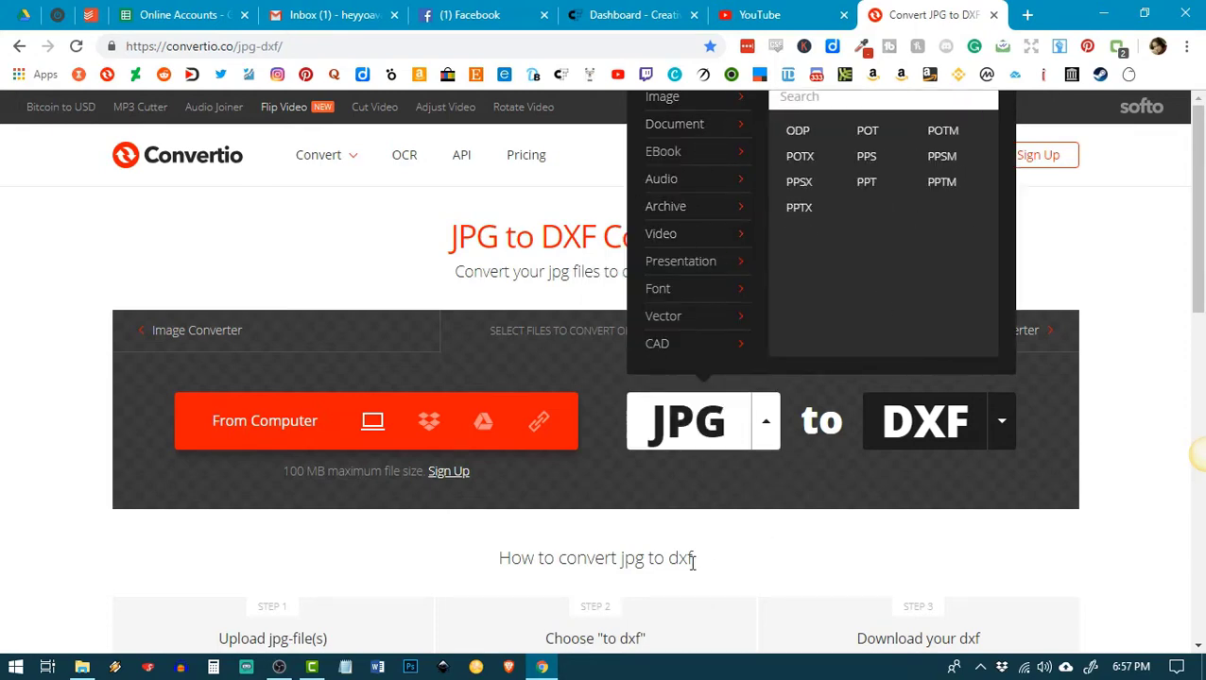
{"action": "mouse_move", "coordinate": [775, 420]}
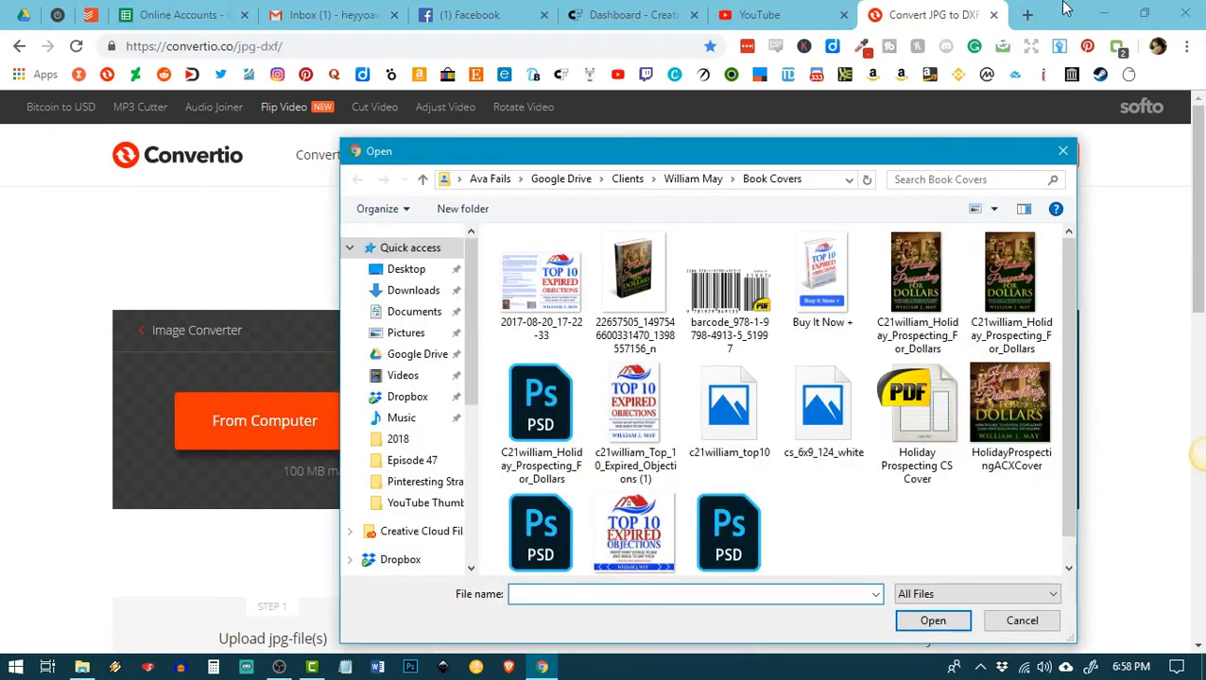
{"action": "left_click", "coordinate": [1023, 620]}
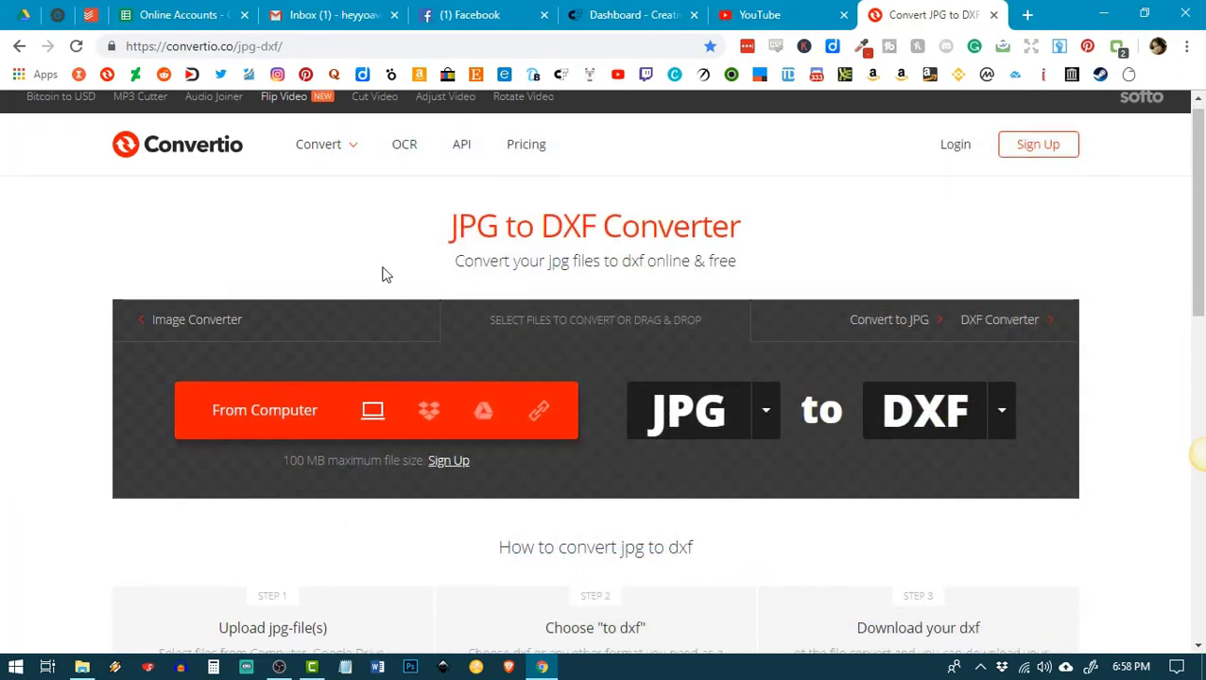
{"action": "scroll", "scroll_direction": "down", "scroll_amount": 3}
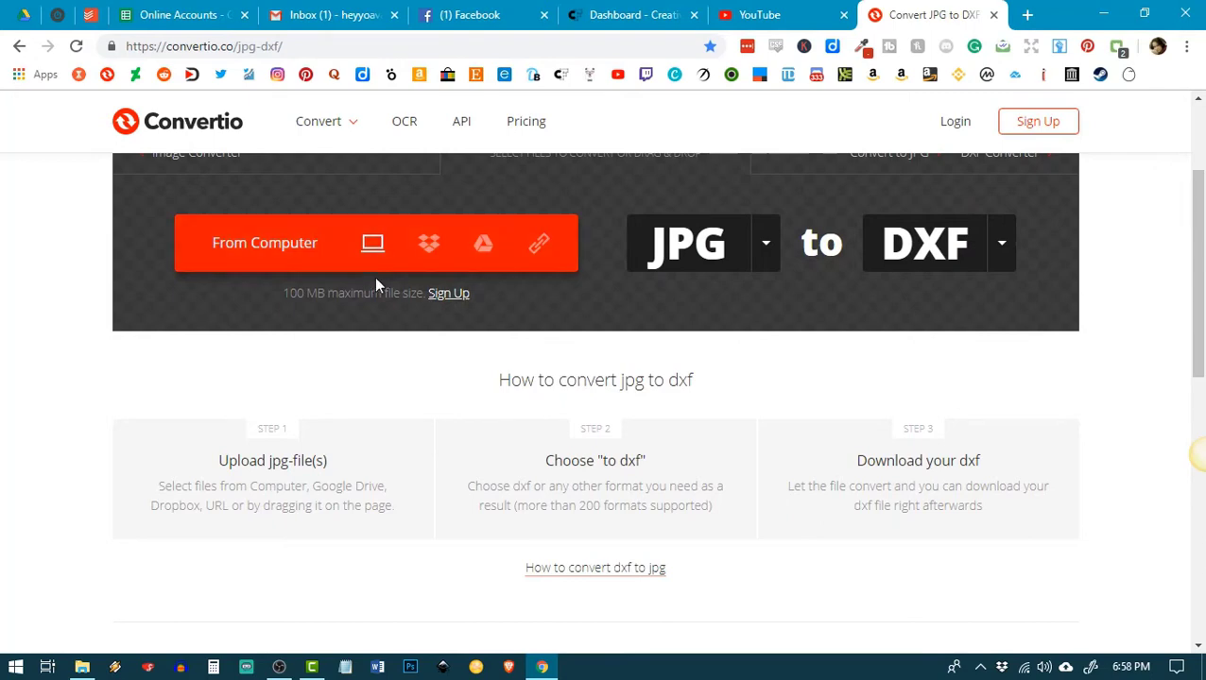
{"action": "scroll", "scroll_direction": "down", "scroll_amount": 3}
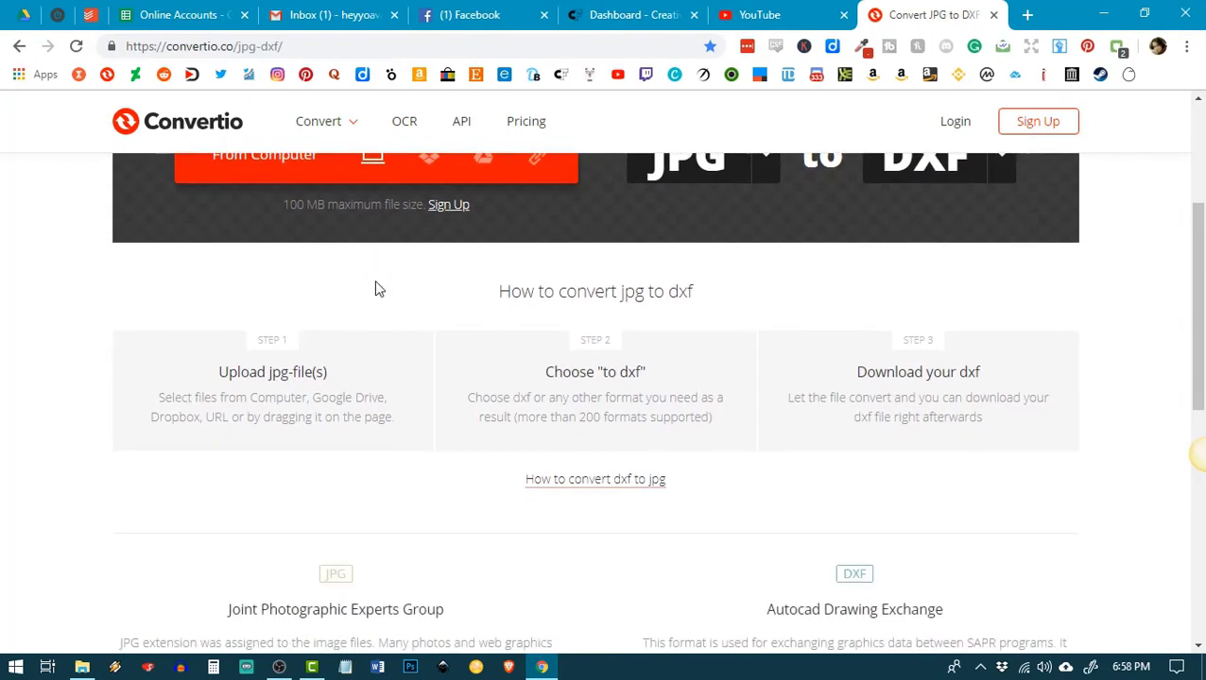
{"action": "scroll", "scroll_direction": "down", "scroll_amount": 3}
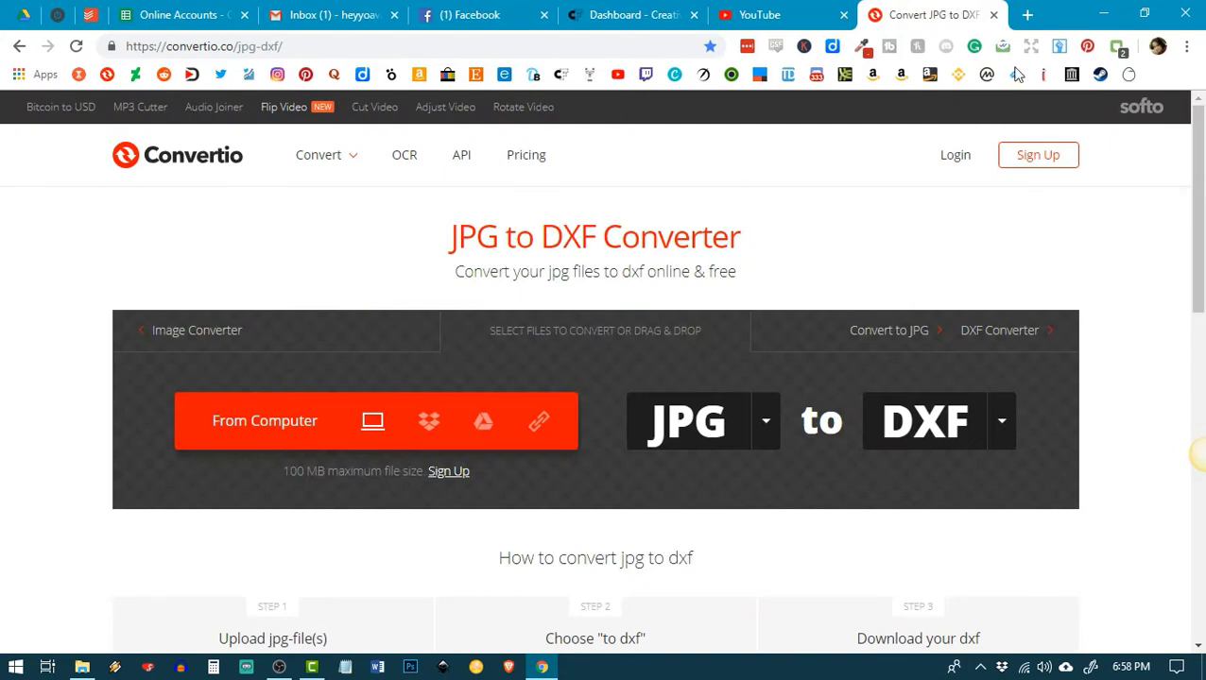
{"action": "mouse_move", "coordinate": [802, 185]}
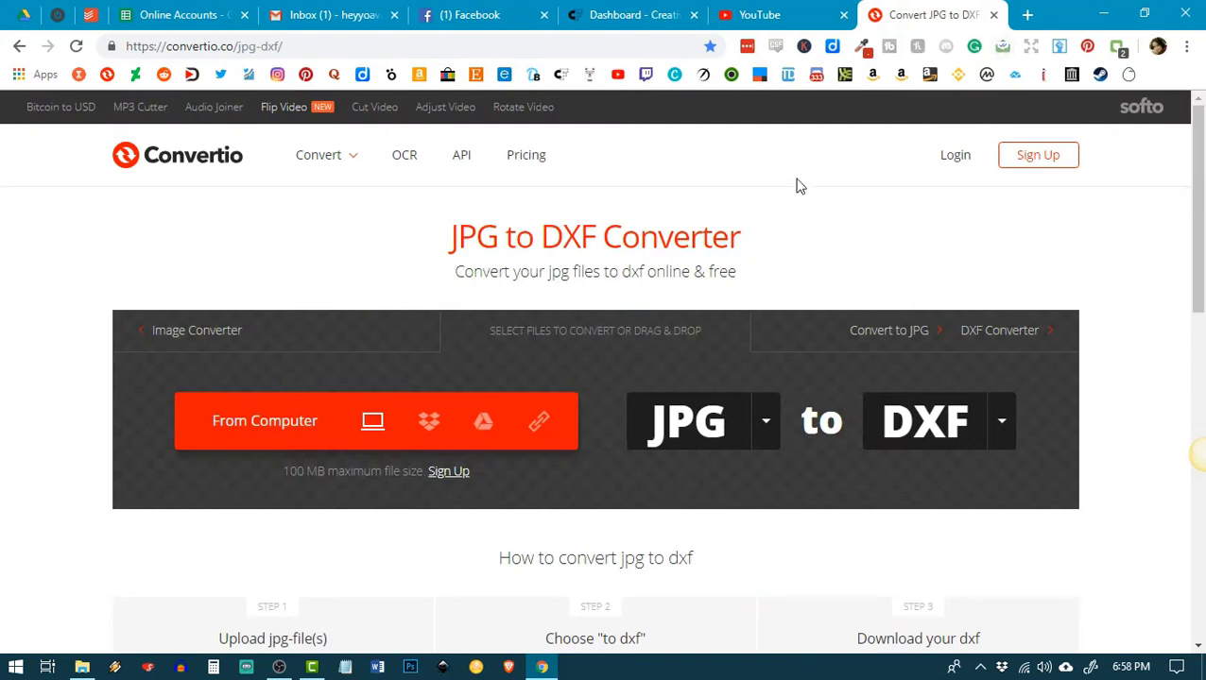
{"action": "mouse_move", "coordinate": [794, 193]}
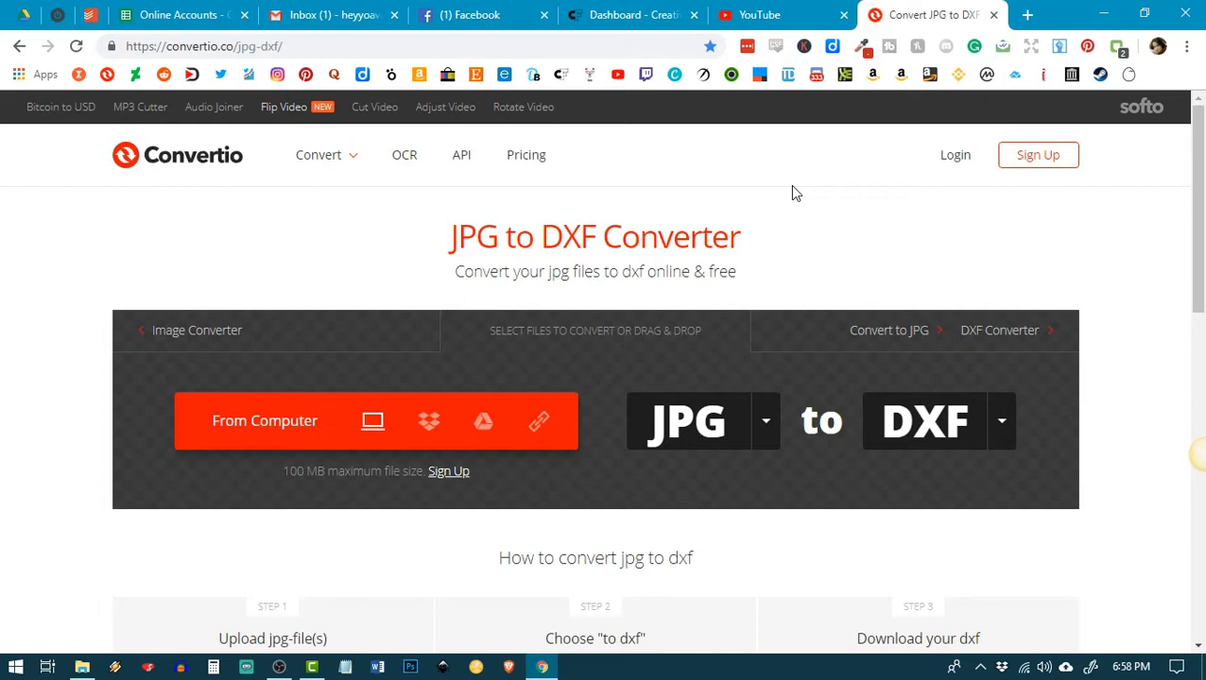
{"action": "mouse_move", "coordinate": [783, 283]}
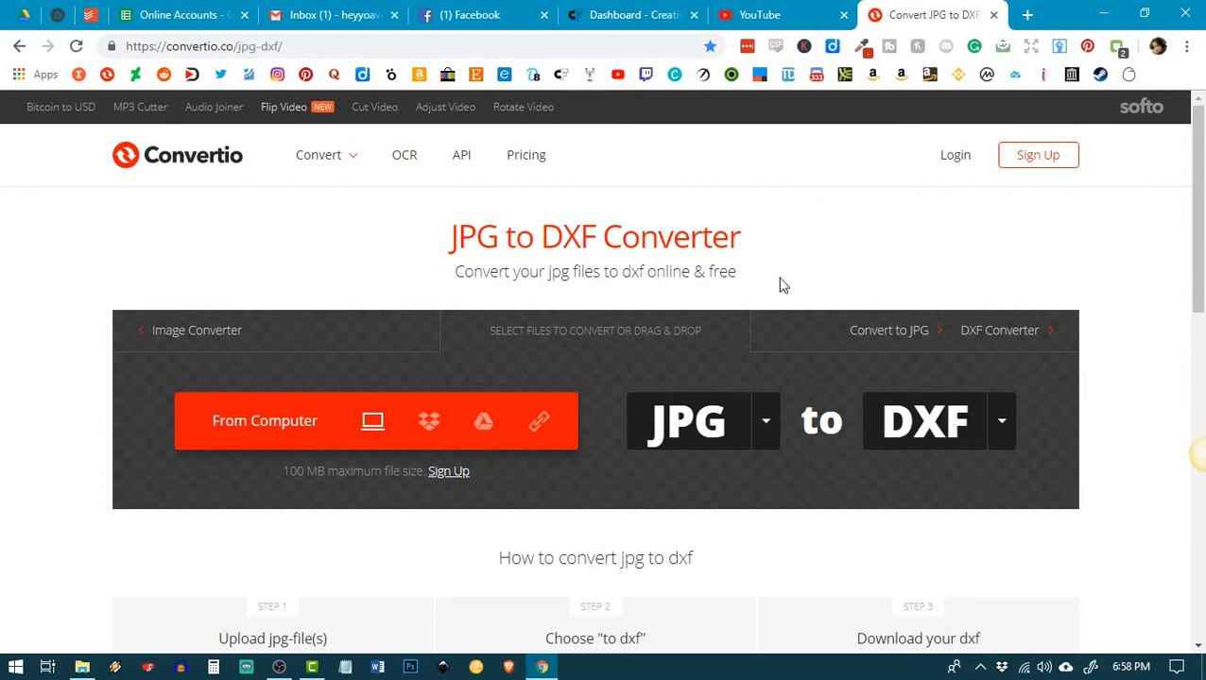
{"action": "mouse_move", "coordinate": [855, 177]}
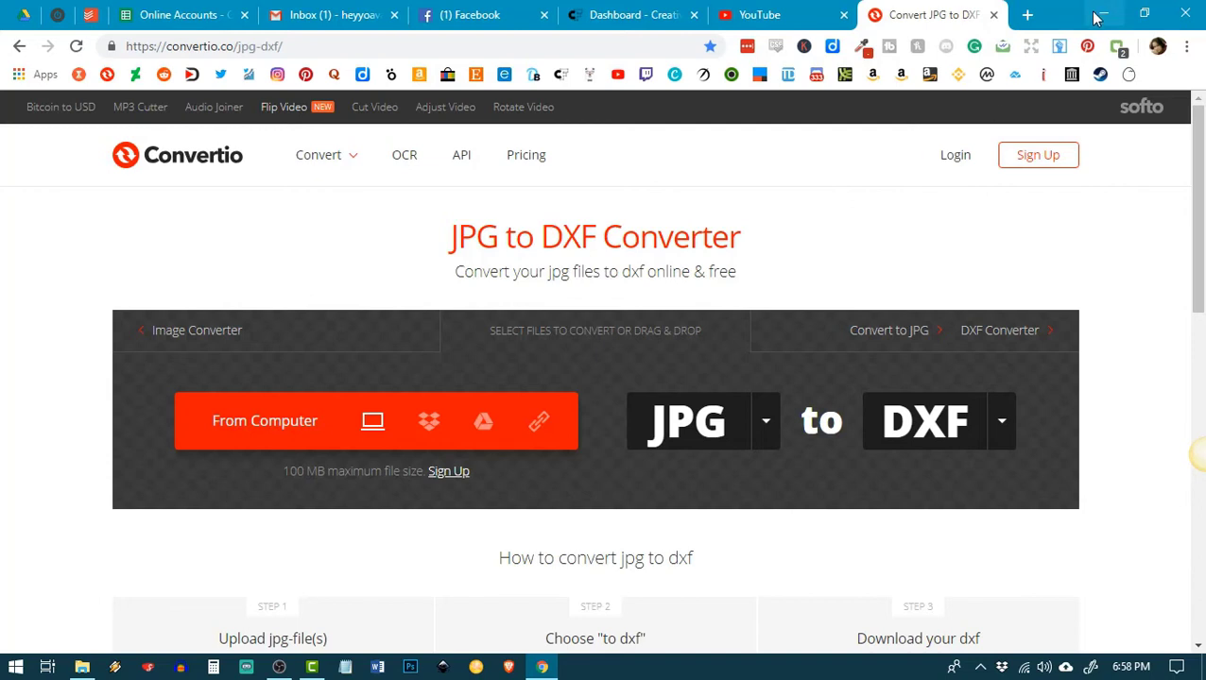
{"action": "mouse_move", "coordinate": [1100, 13]}
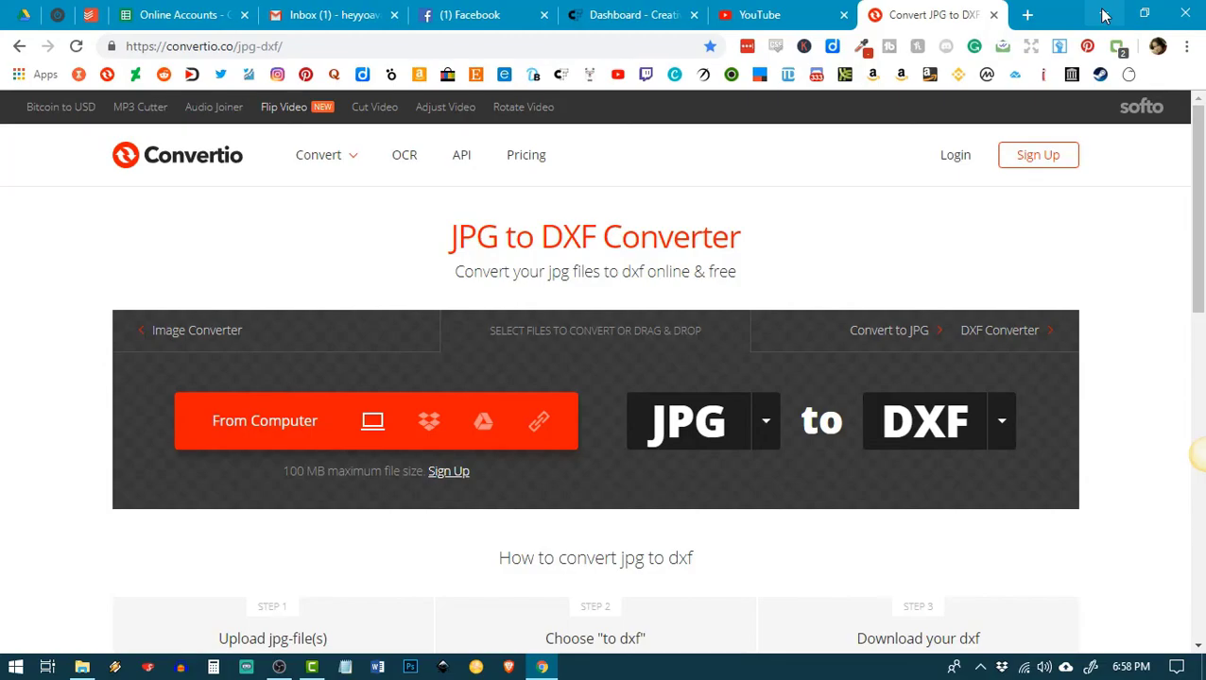
Close Chrome to leave the Windows desktop showing
{"action": "left_click", "coordinate": [1185, 14]}
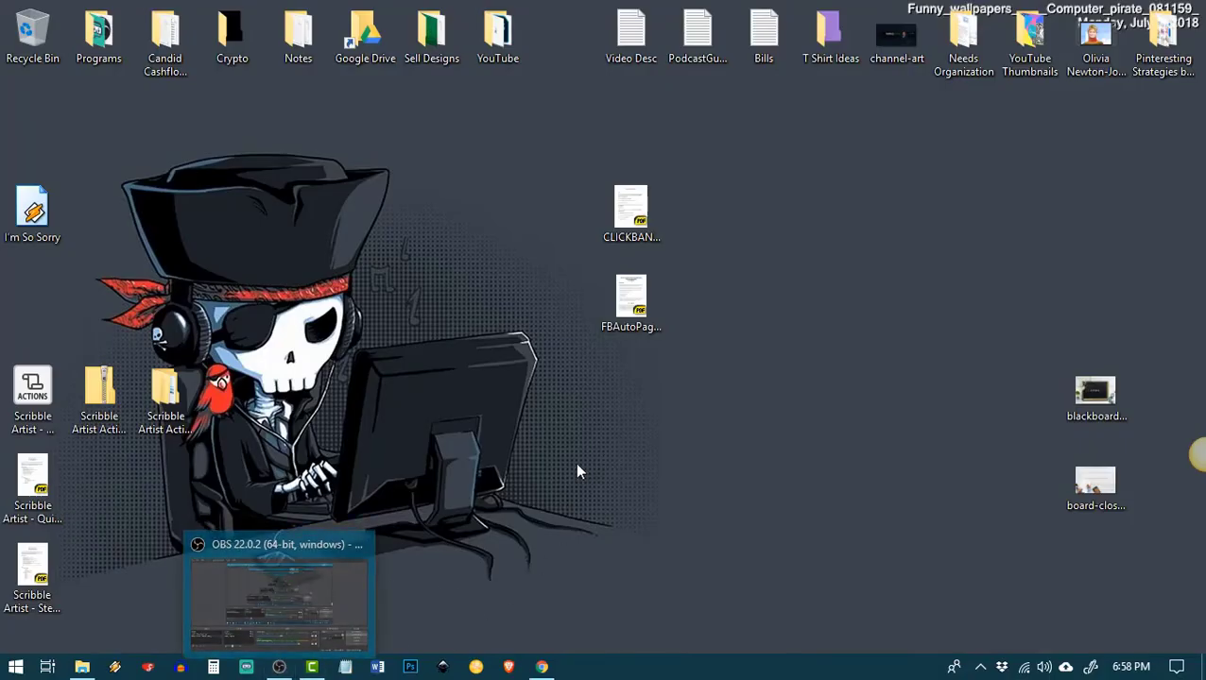
{"action": "mouse_move", "coordinate": [280, 665]}
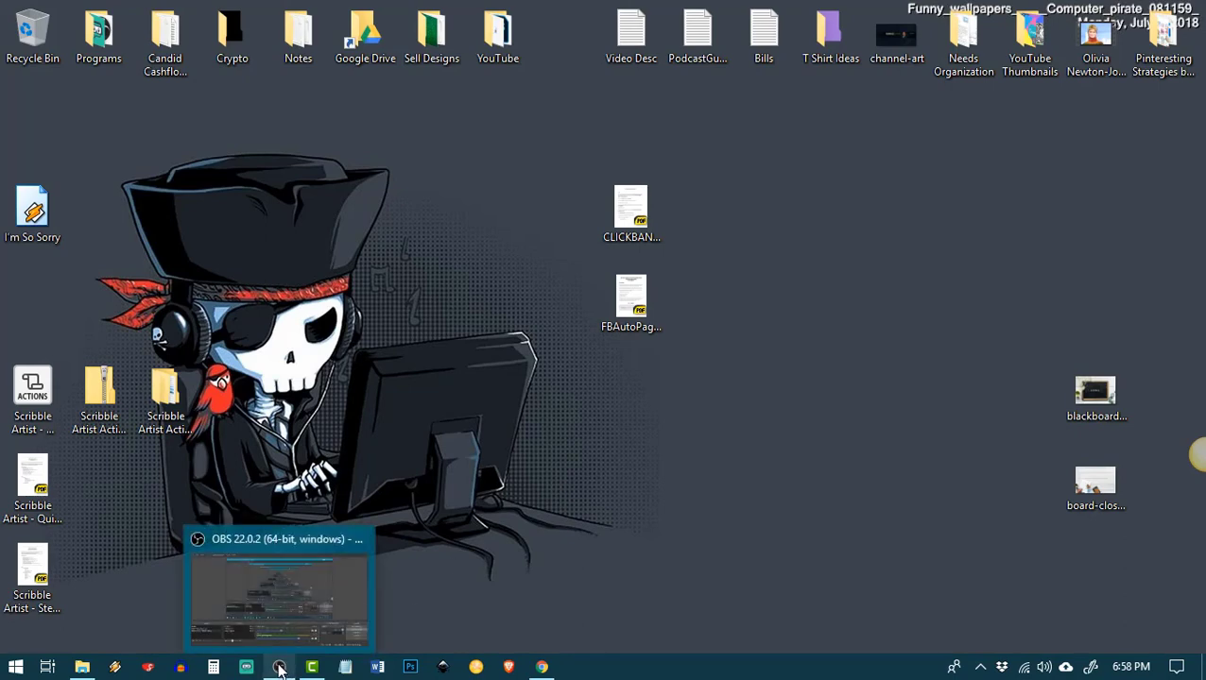